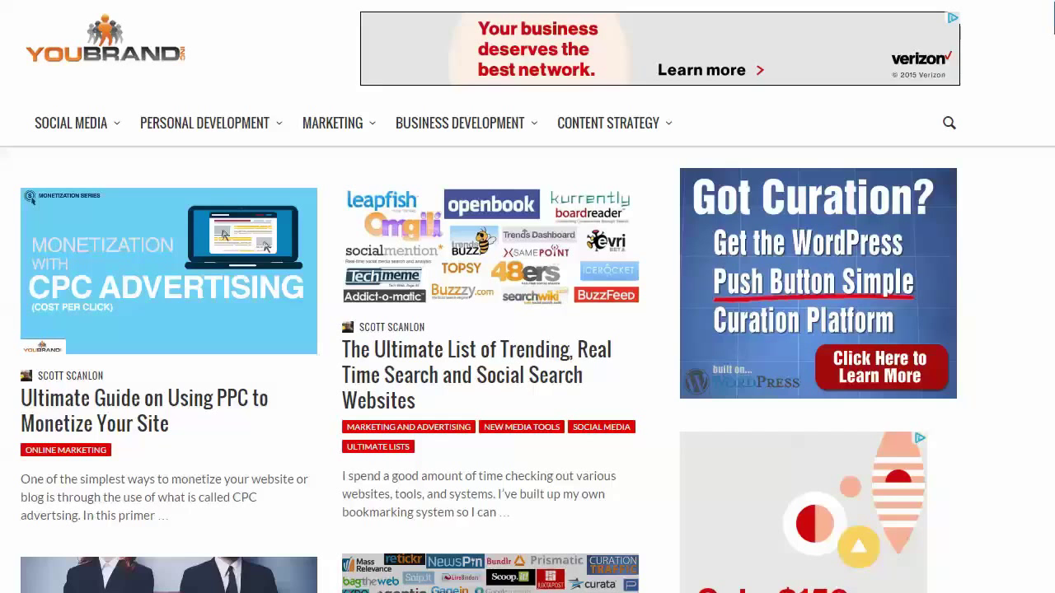
pyautogui.moveTo(368, 409)
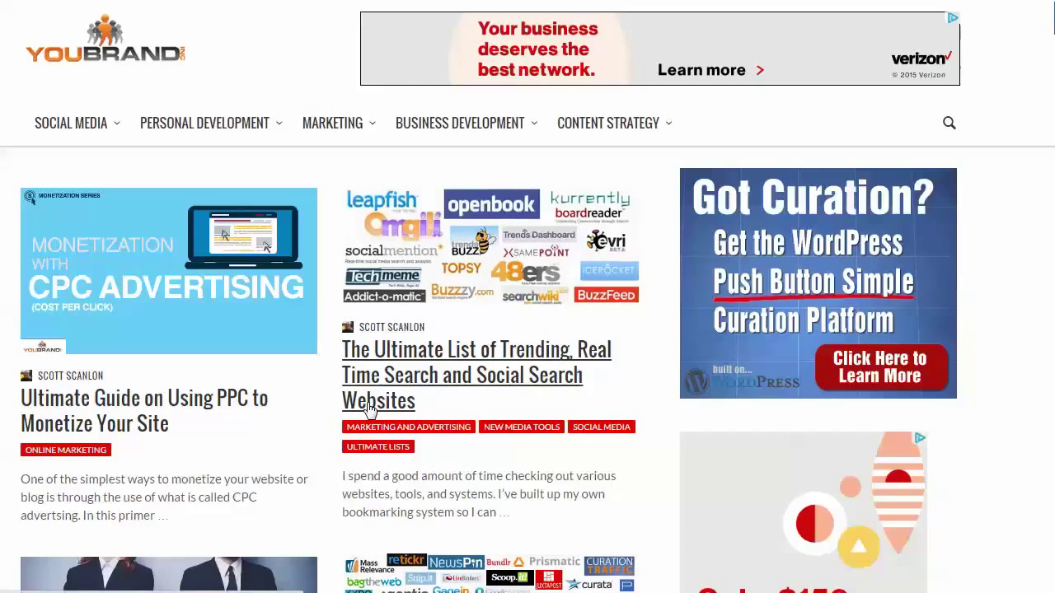
pyautogui.moveTo(378, 400)
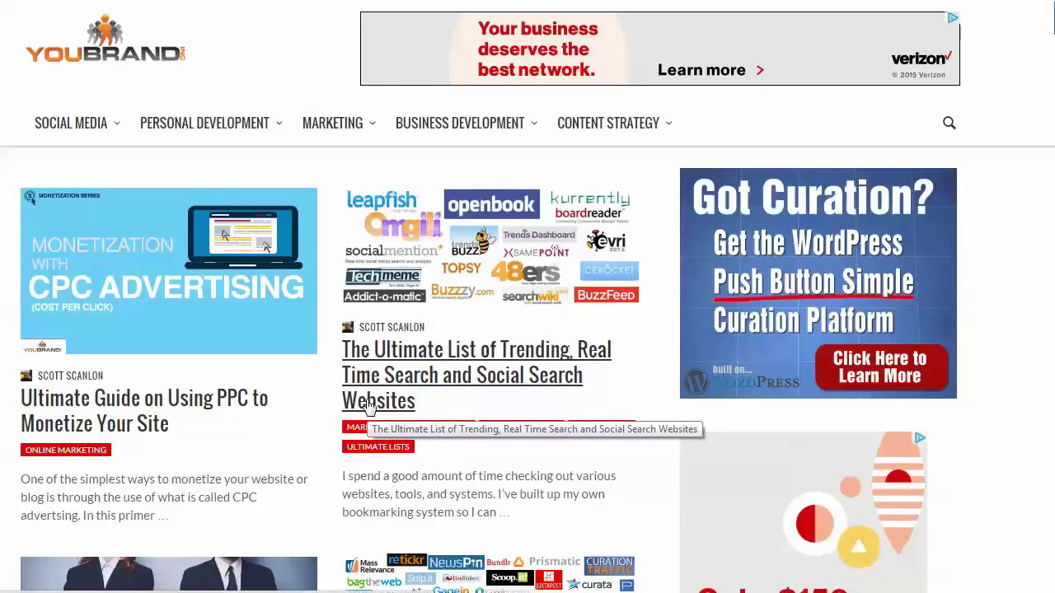
pyautogui.moveTo(344, 167)
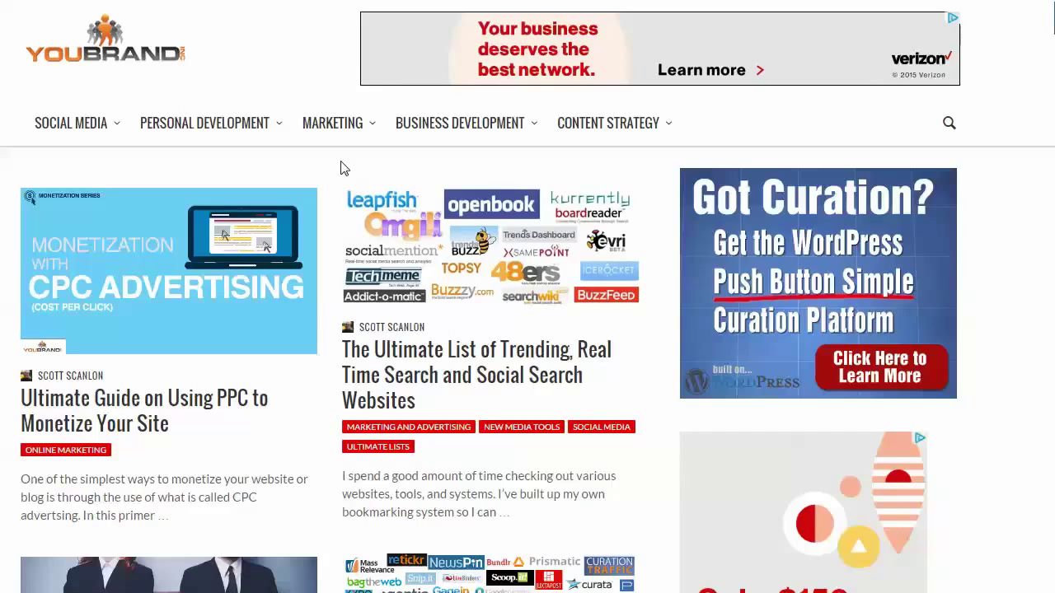
pyautogui.moveTo(333, 391)
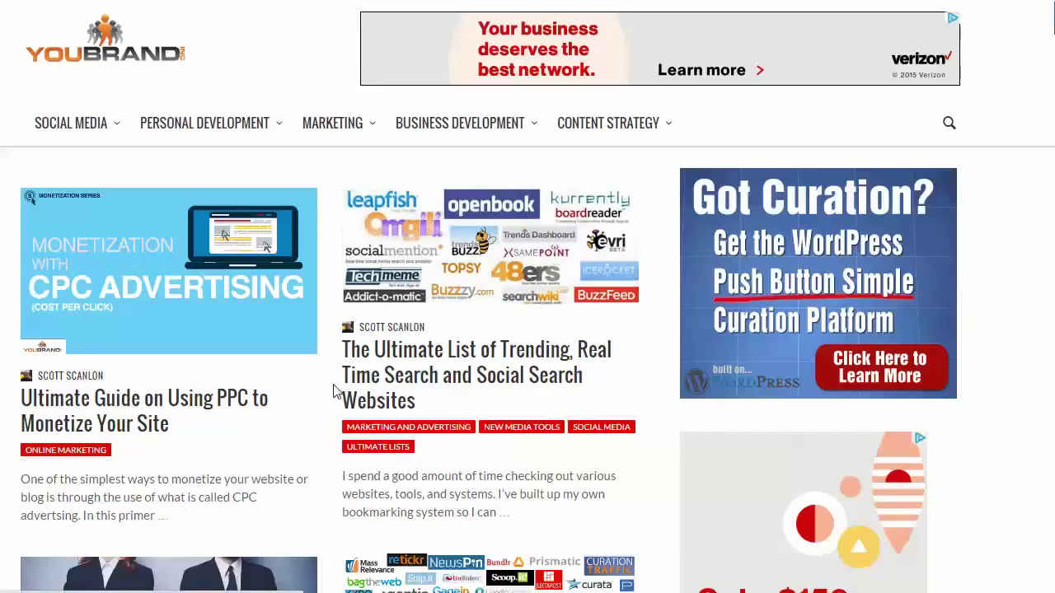
# - Scroll the YouBrand blog home page and open the Curation Suite introduction page
pyautogui.scroll(-3)
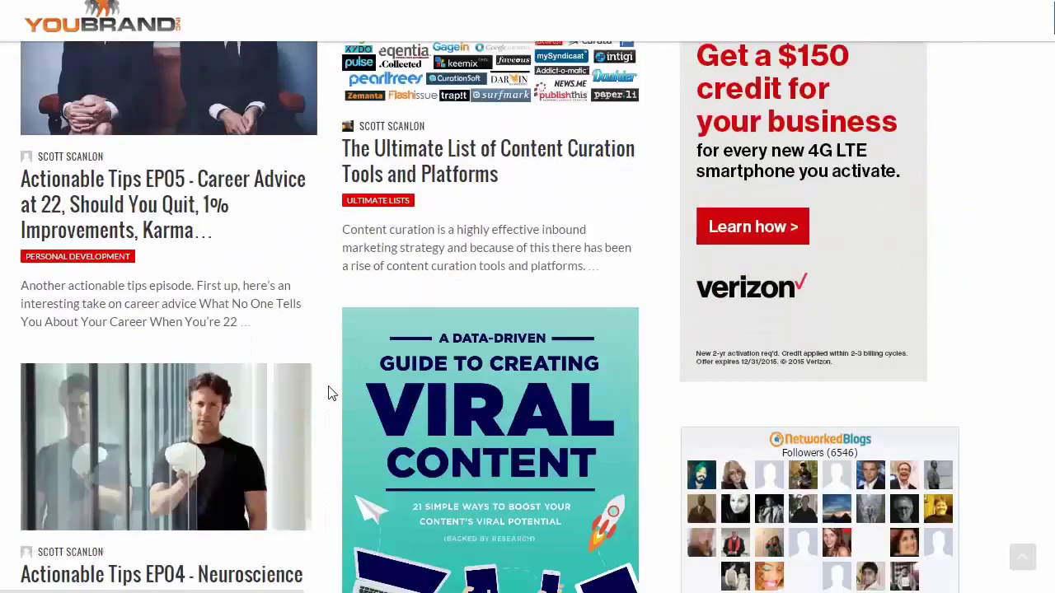
pyautogui.scroll(-3)
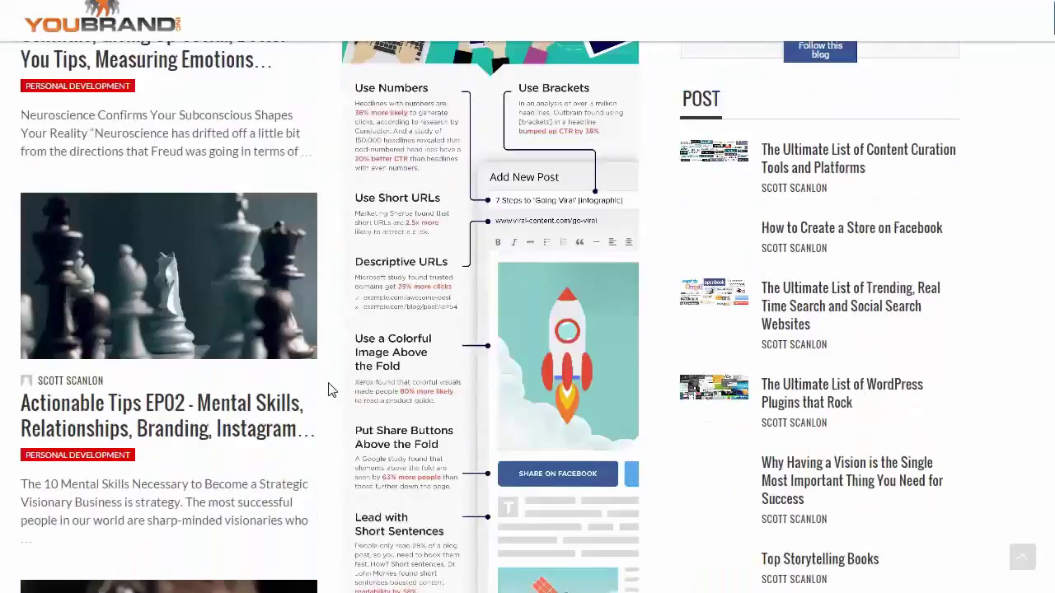
pyautogui.click(524, 177)
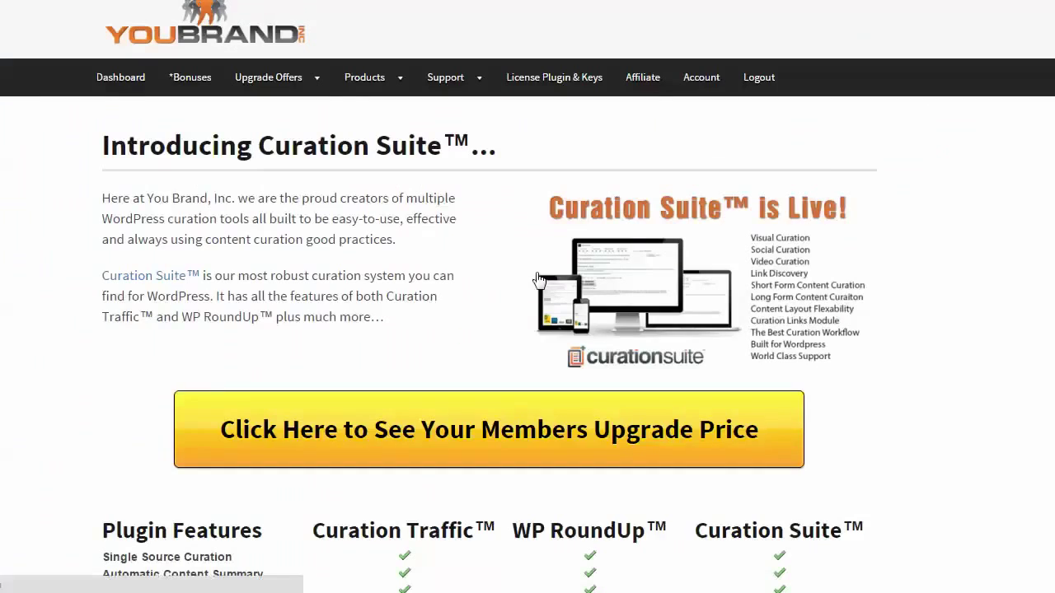
pyautogui.scroll(-3)
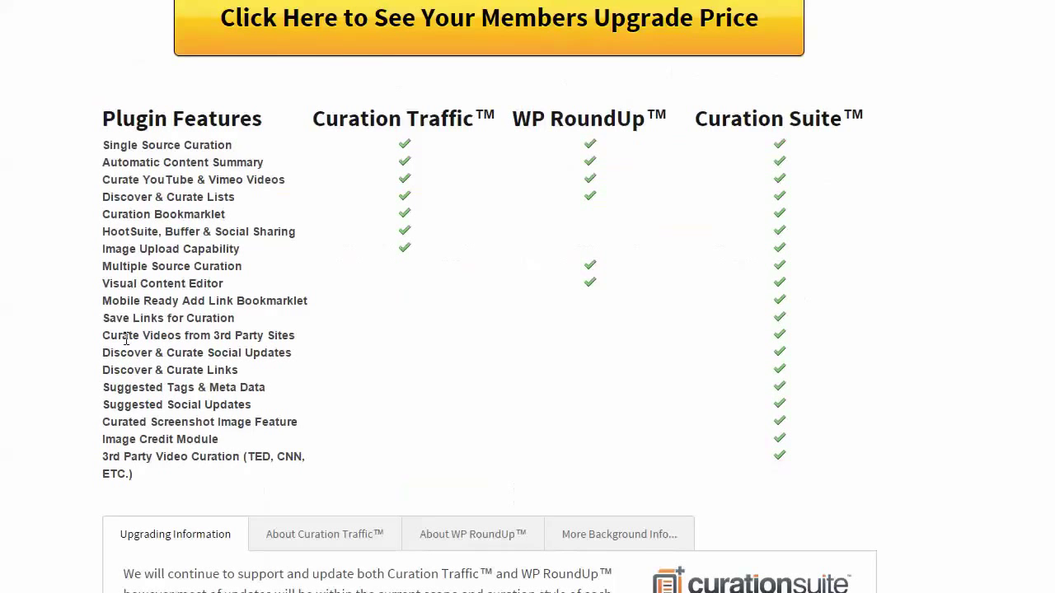
pyautogui.moveTo(828, 245)
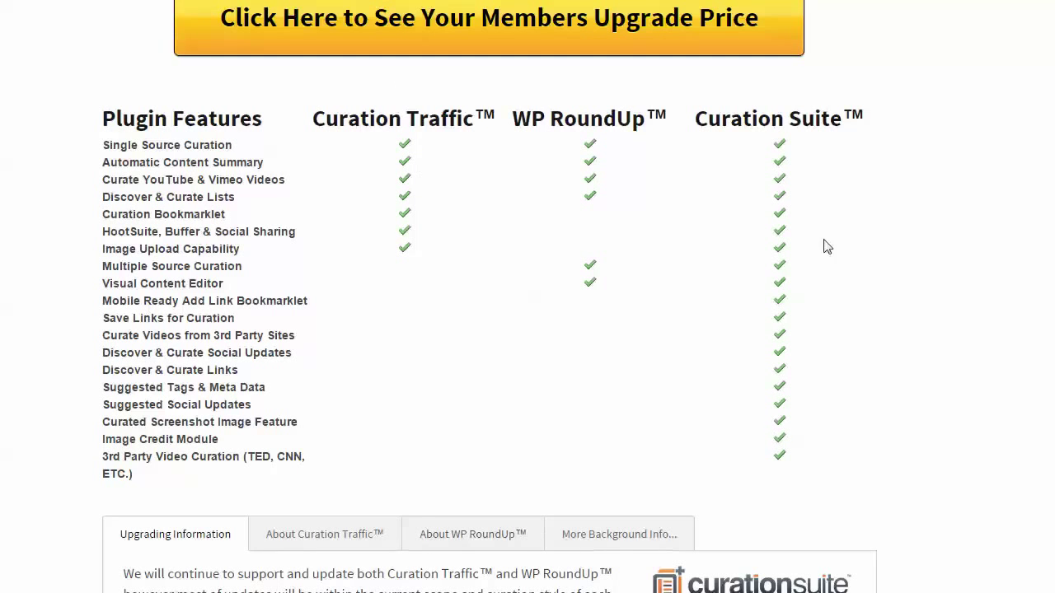
pyautogui.moveTo(283, 437)
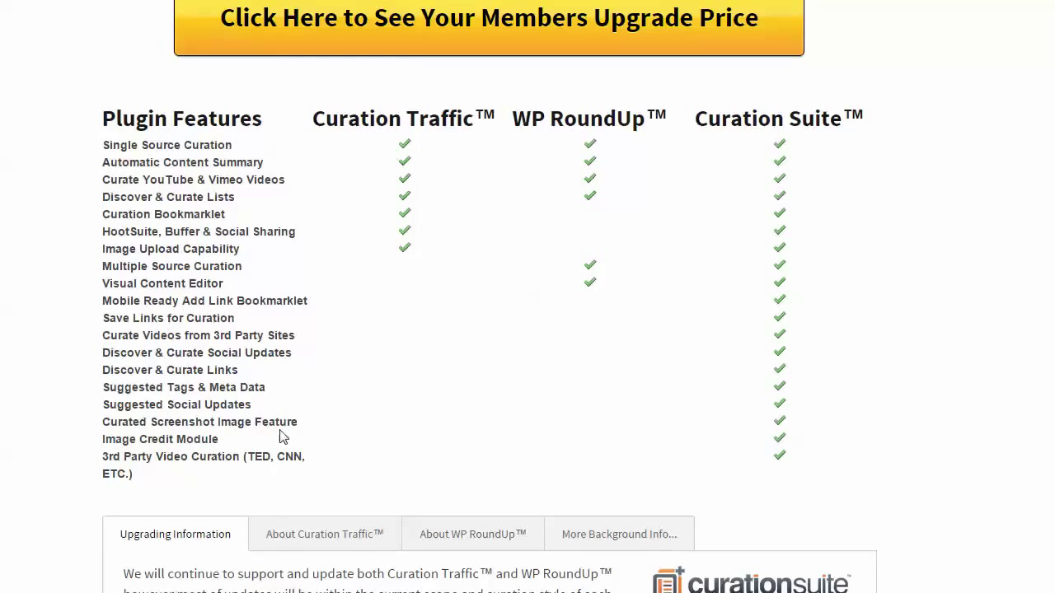
pyautogui.moveTo(320, 162)
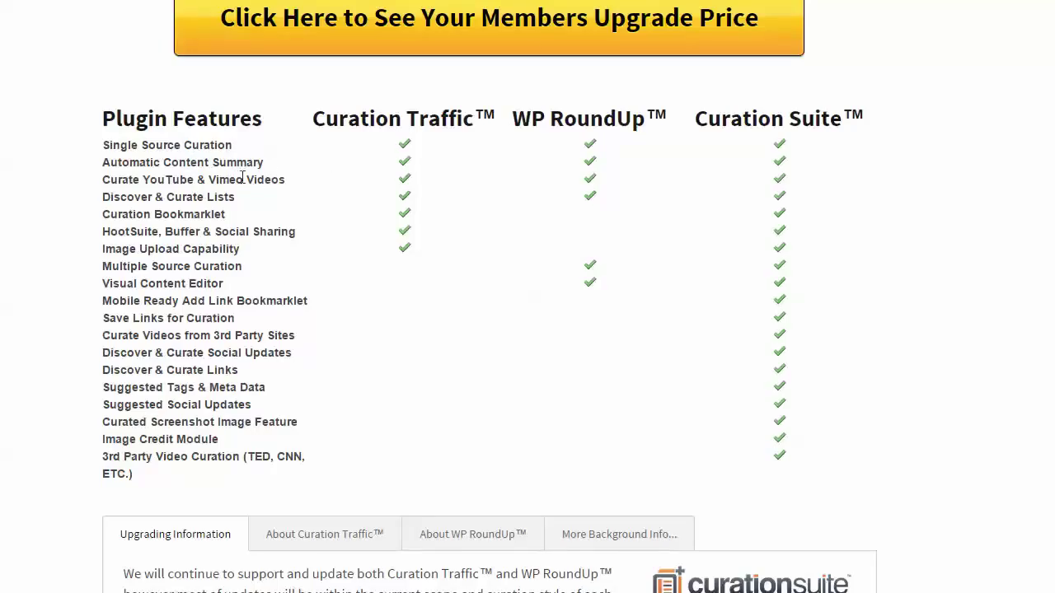
pyautogui.moveTo(312, 261)
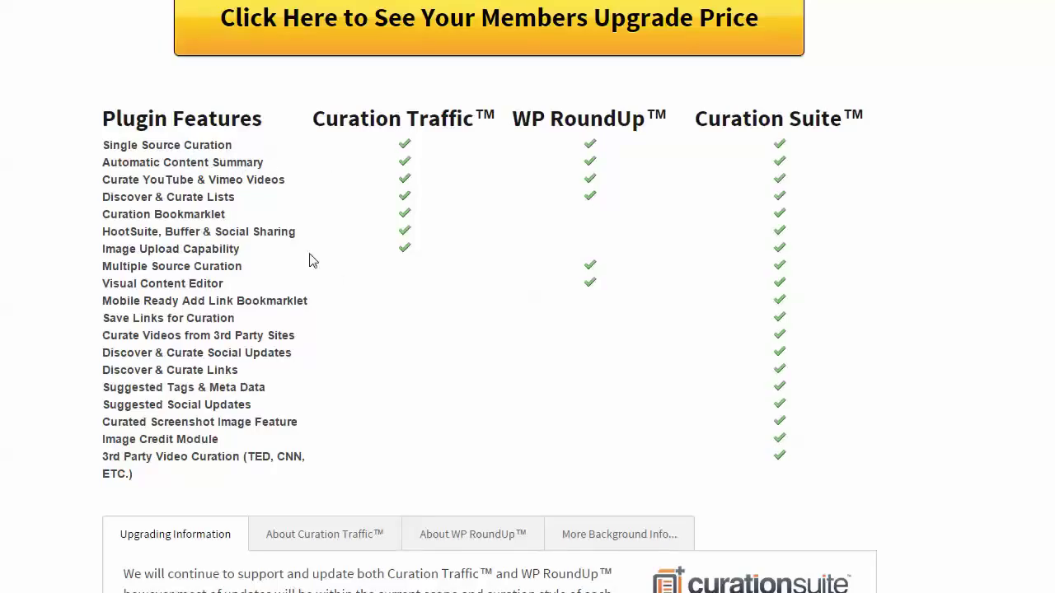
pyautogui.moveTo(534, 72)
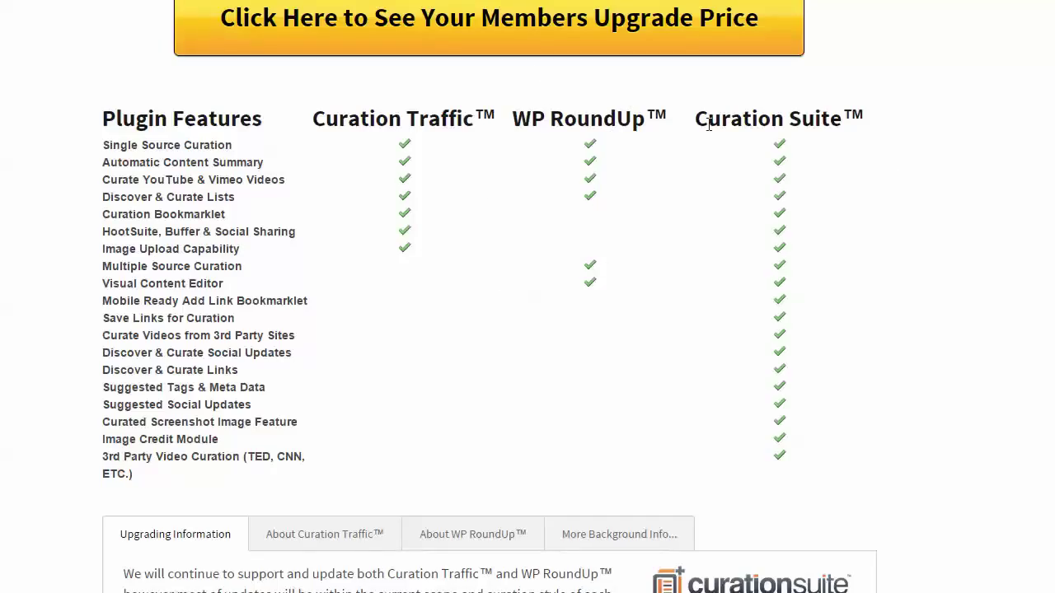
pyautogui.moveTo(781, 114)
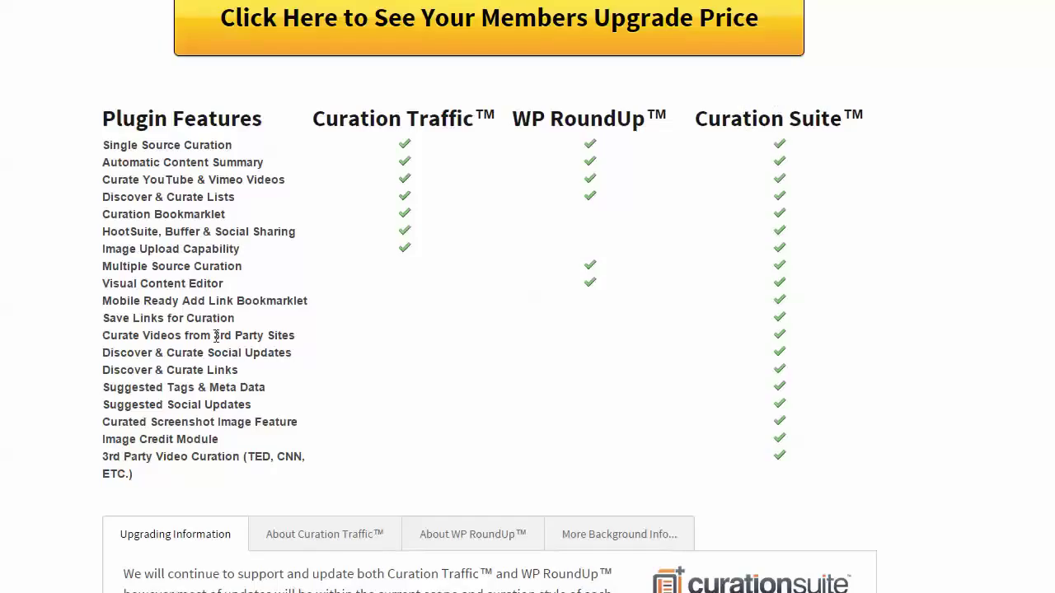
pyautogui.moveTo(699, 396)
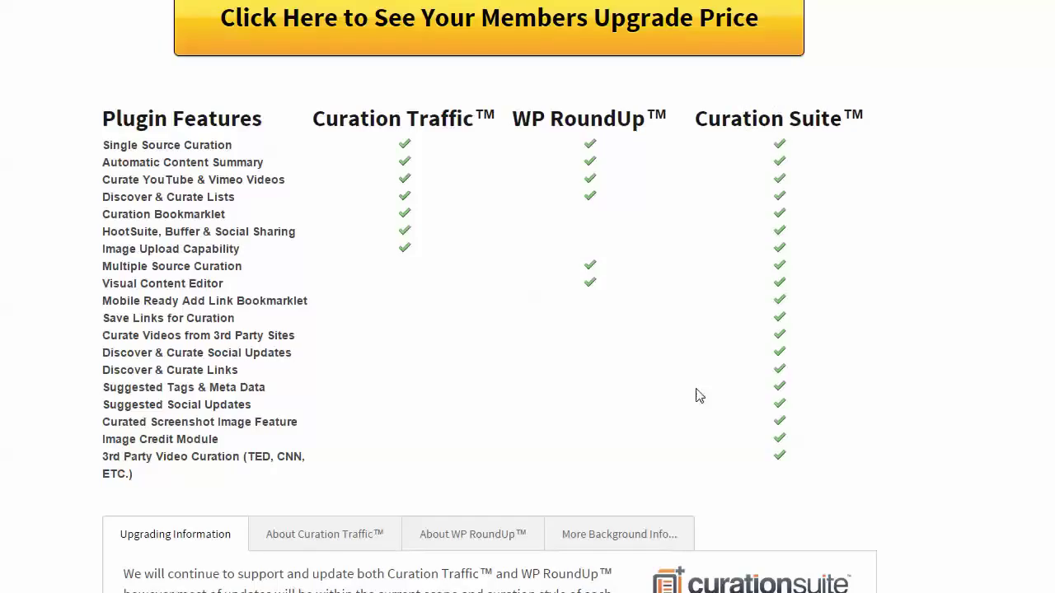
pyautogui.moveTo(740, 371)
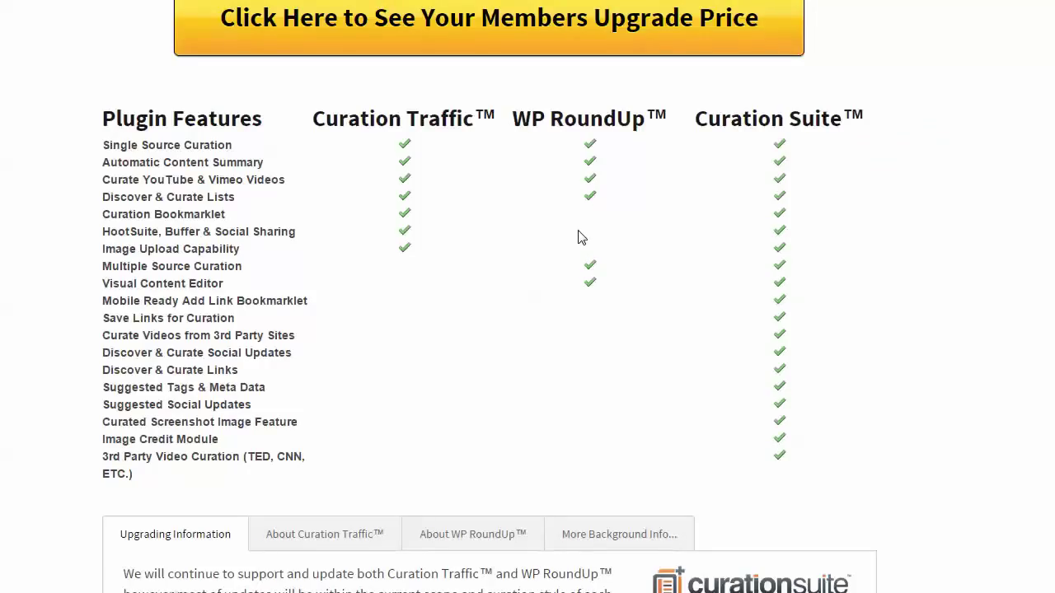
pyautogui.moveTo(795, 479)
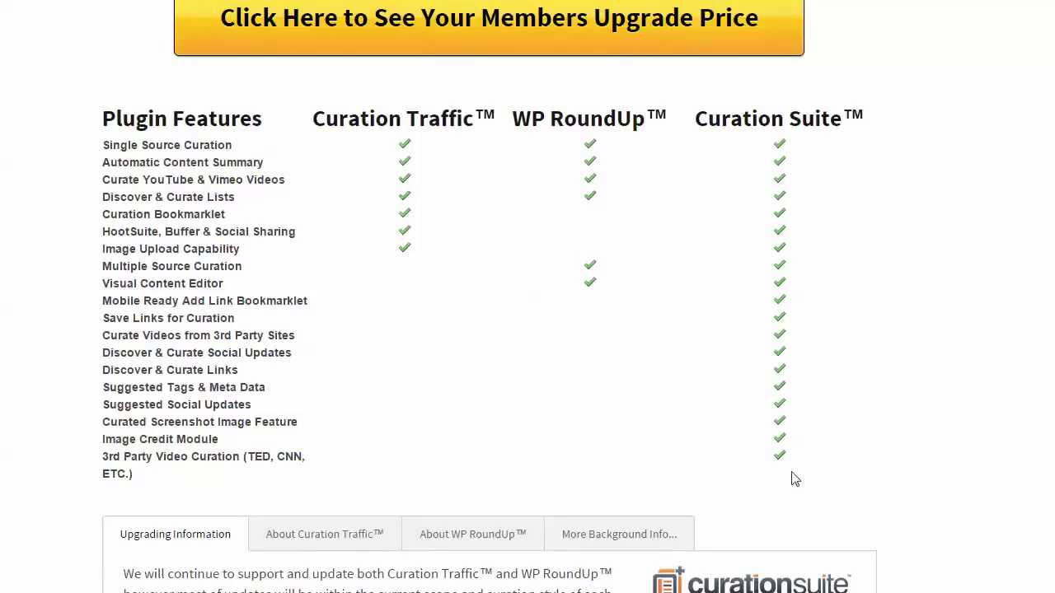
pyautogui.moveTo(751, 392)
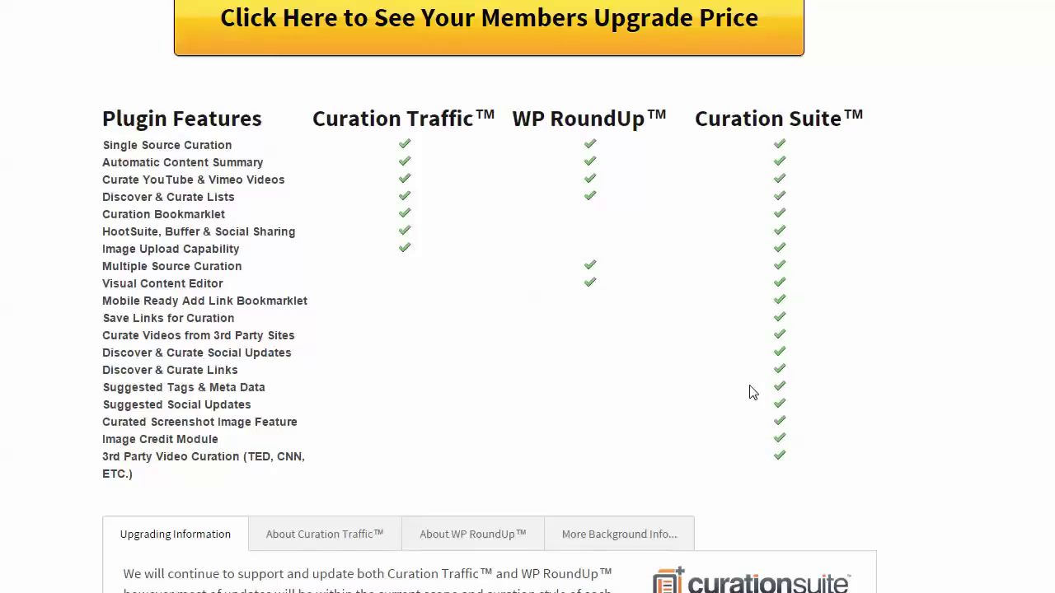
pyautogui.moveTo(758, 388)
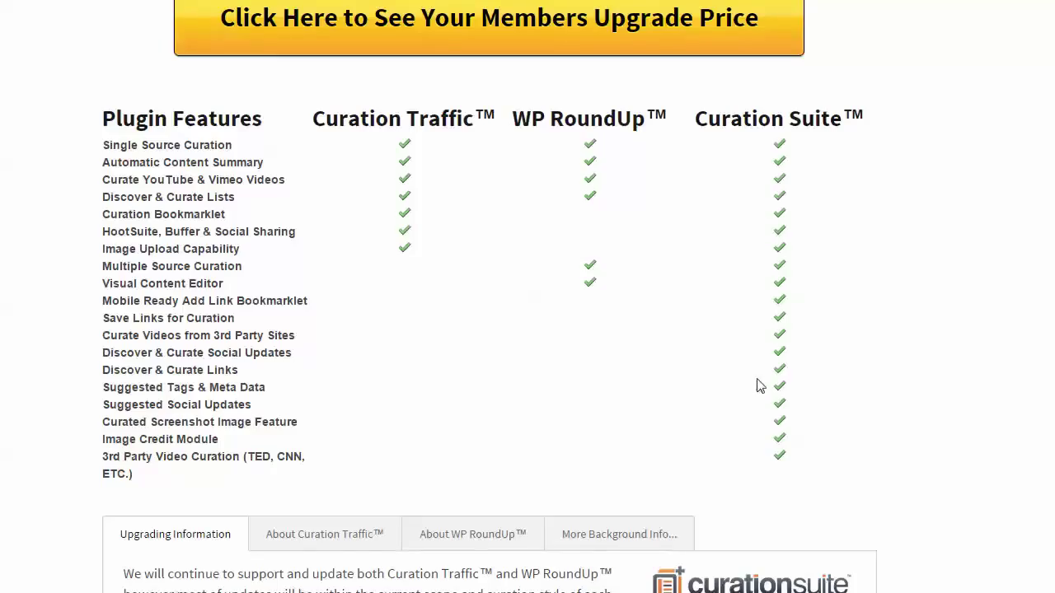
pyautogui.moveTo(760, 341)
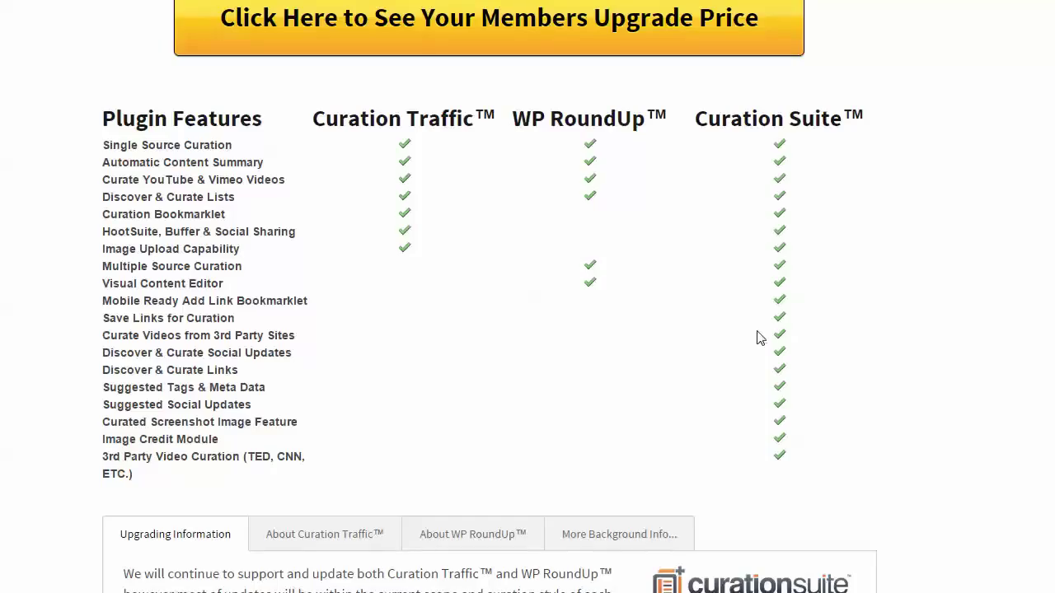
pyautogui.moveTo(763, 331)
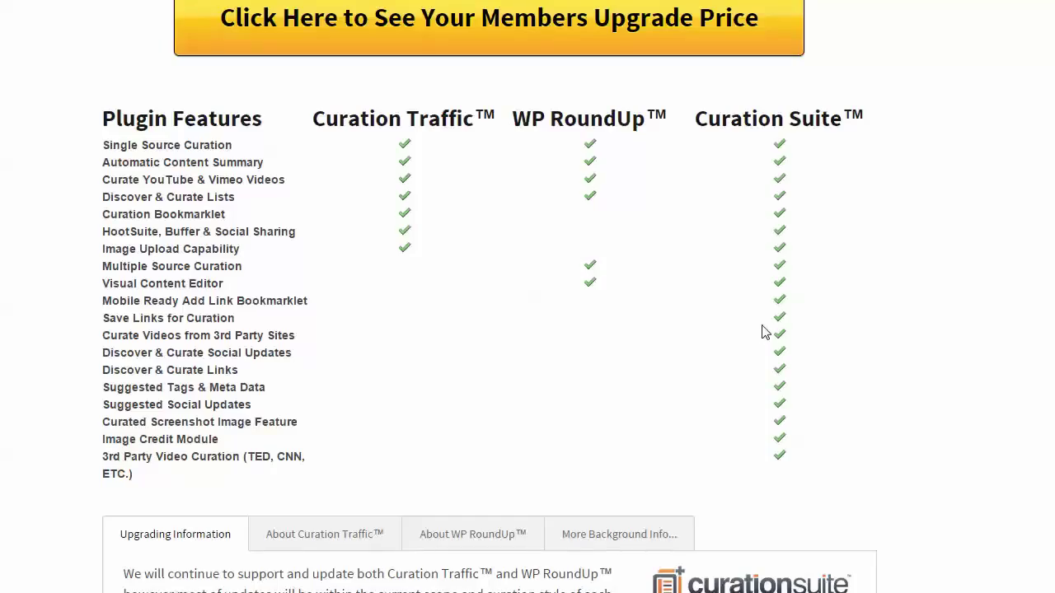
pyautogui.moveTo(768, 330)
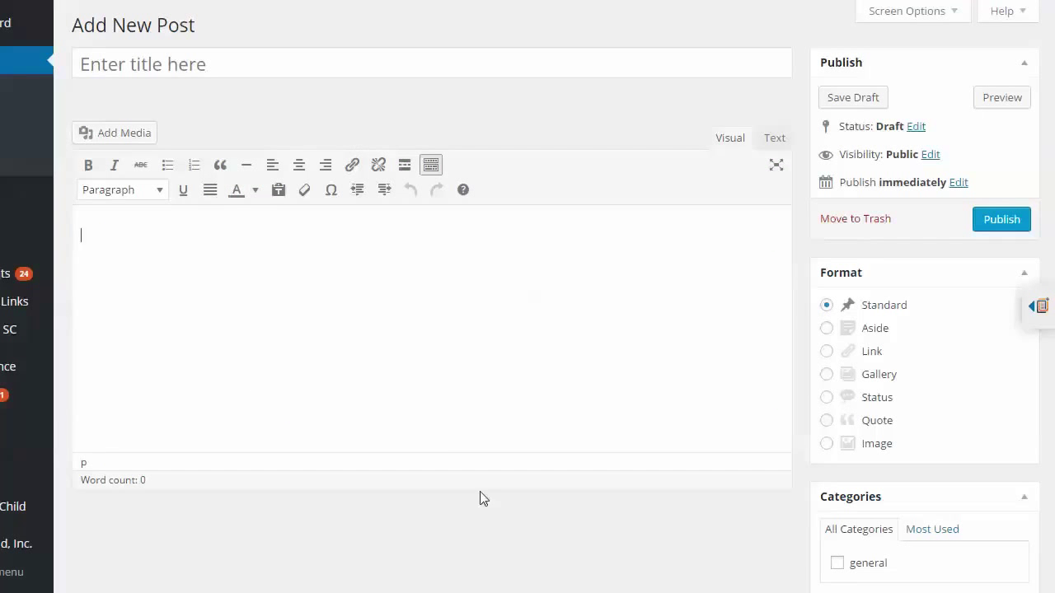
pyautogui.moveTo(1012, 324)
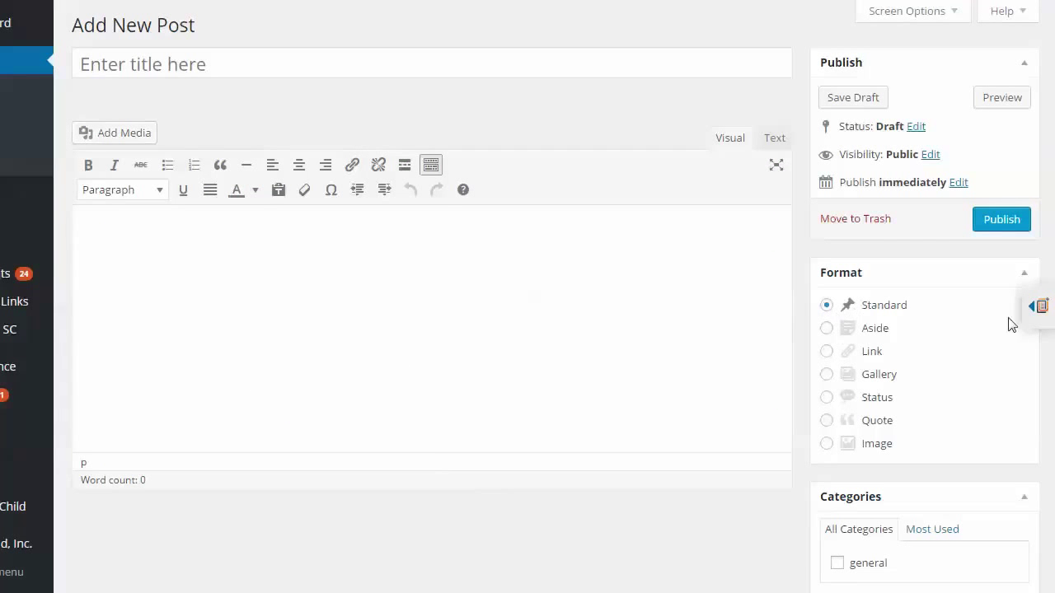
# - Open the Curation Suite panel beside the new post and focus its Search keyword box
pyautogui.click(1039, 305)
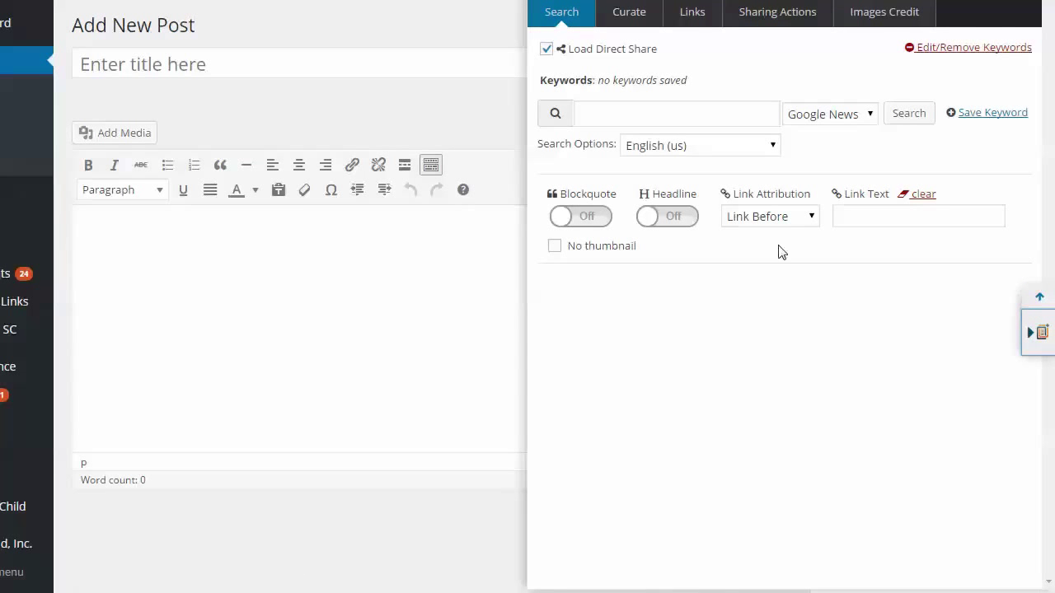
pyautogui.moveTo(674, 365)
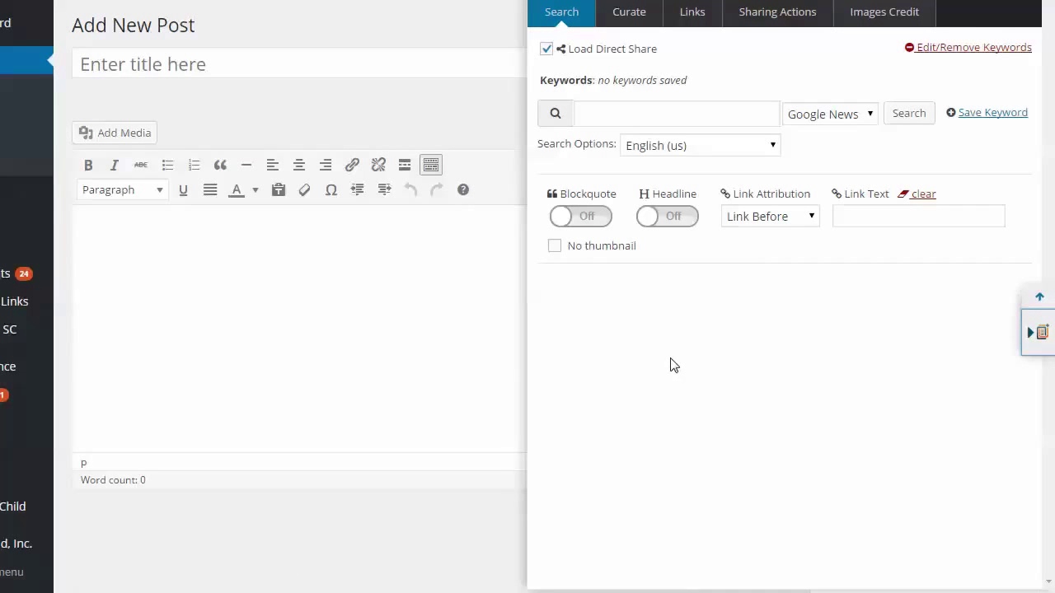
pyautogui.moveTo(428, 479)
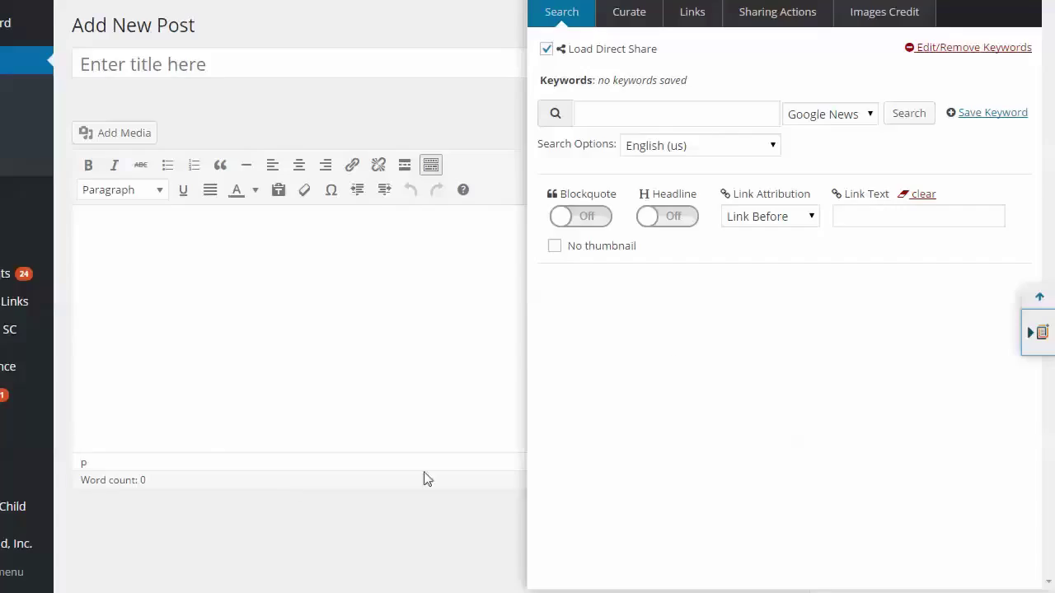
pyautogui.moveTo(507, 499)
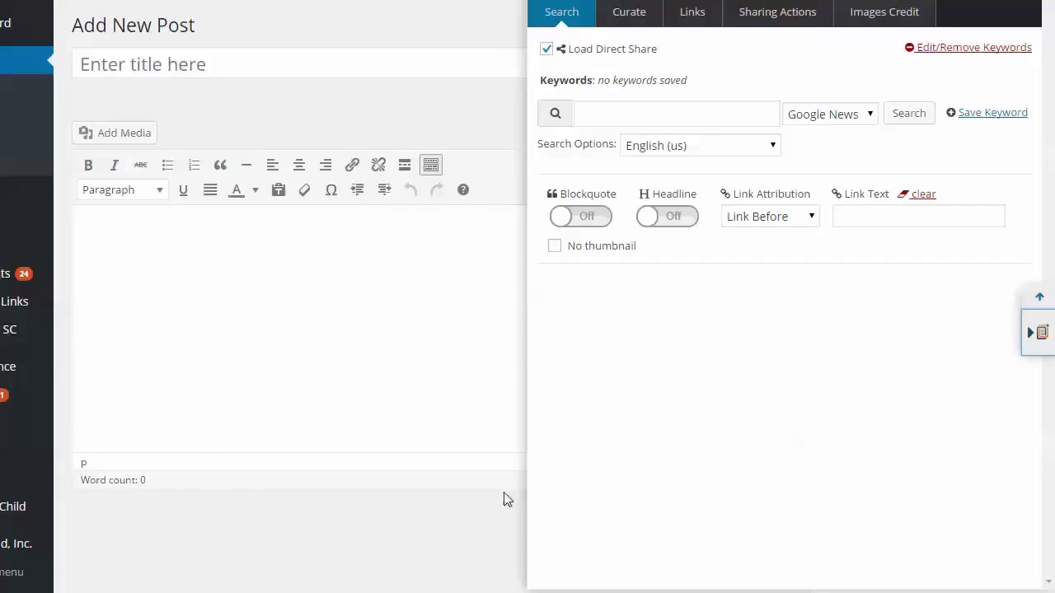
pyautogui.click(676, 113)
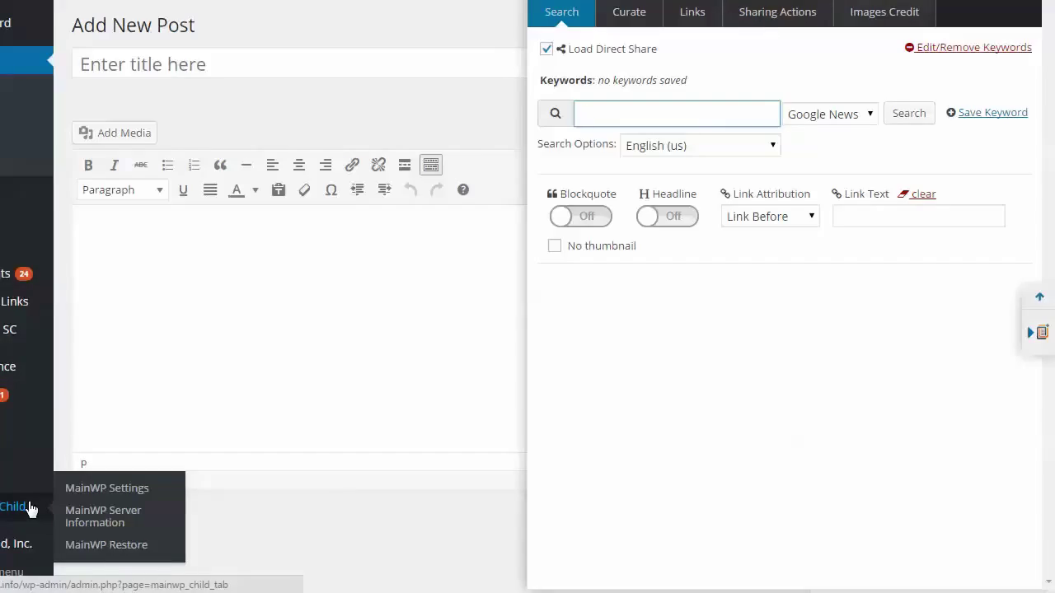
pyautogui.click(676, 112)
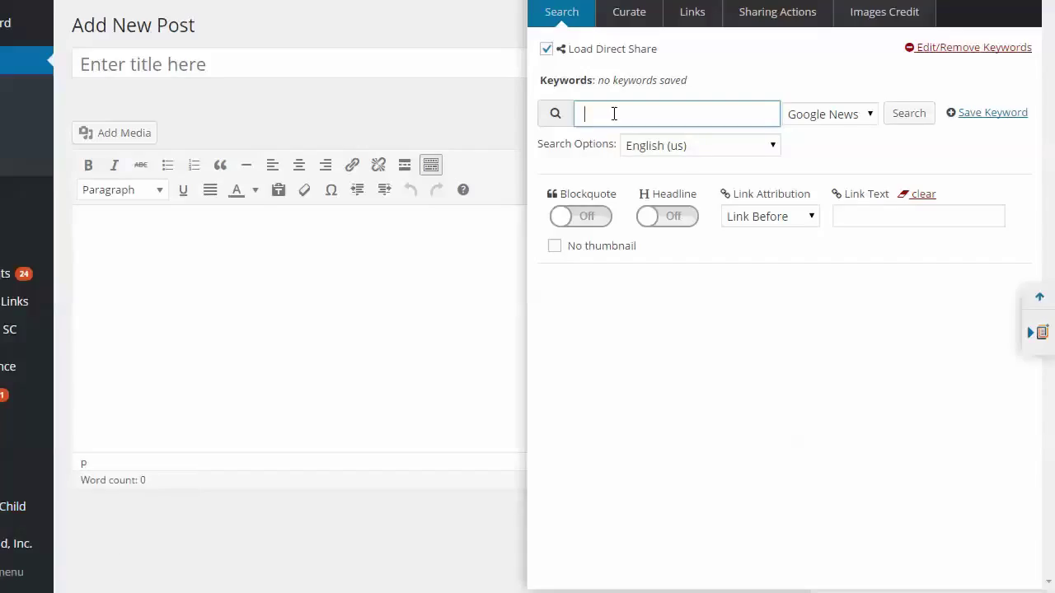
# - Search Google News for 'race cars' and review the available news sources
pyautogui.write('race cars')
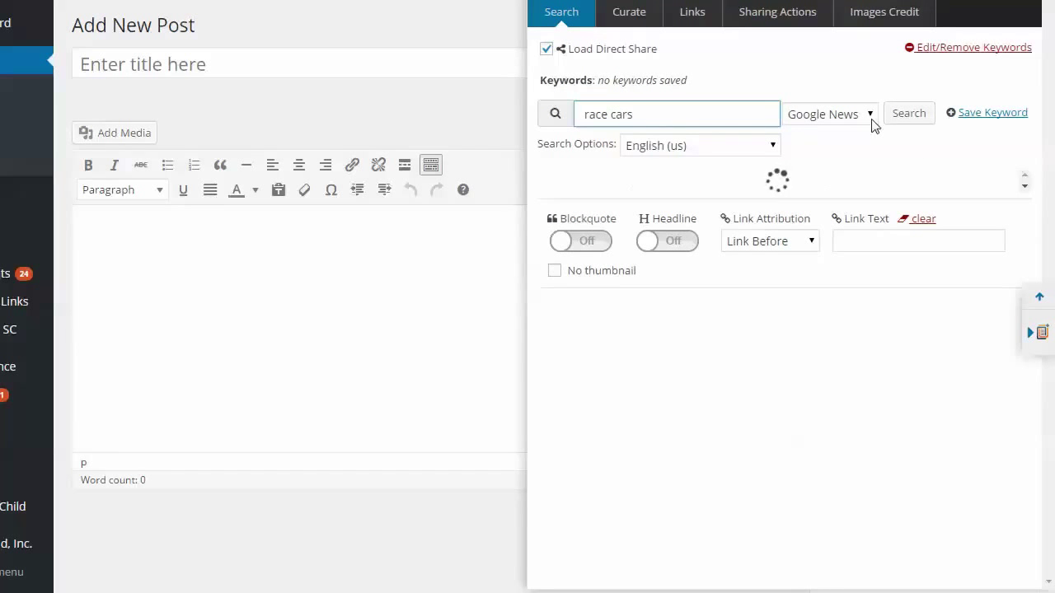
pyautogui.click(907, 113)
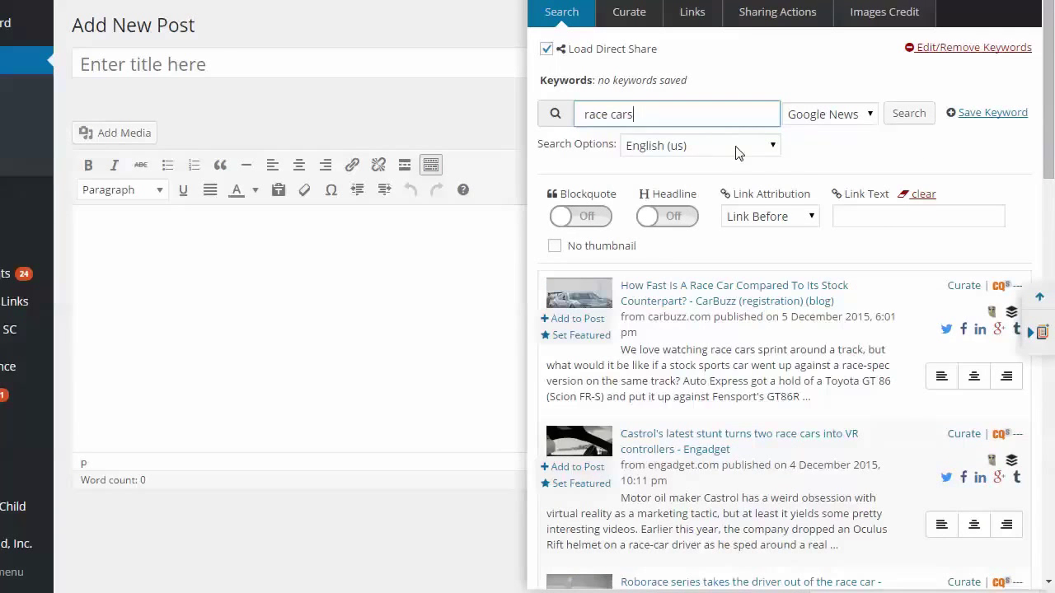
pyautogui.click(828, 114)
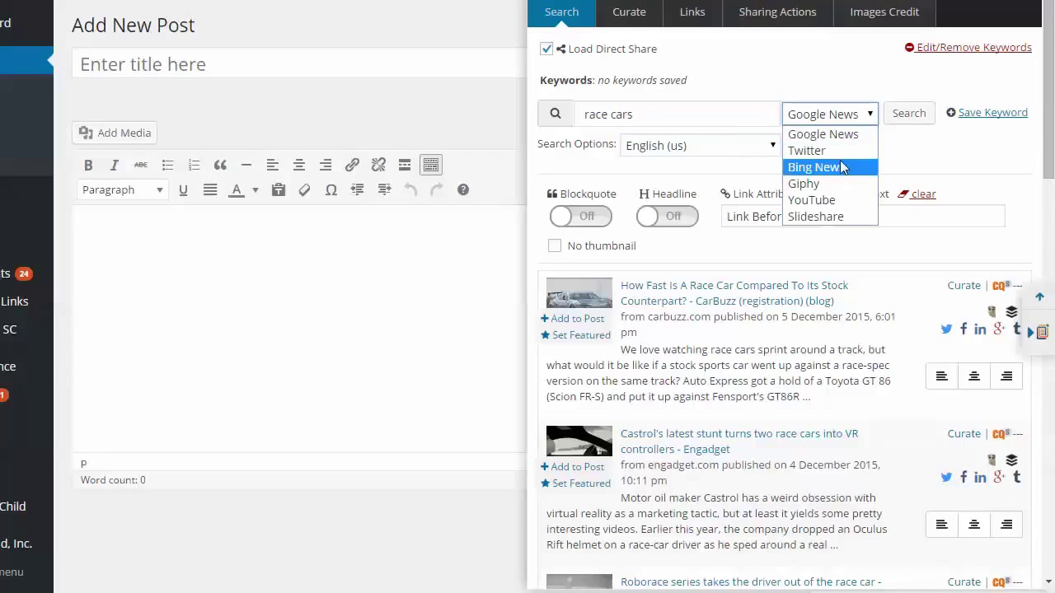
pyautogui.moveTo(832, 216)
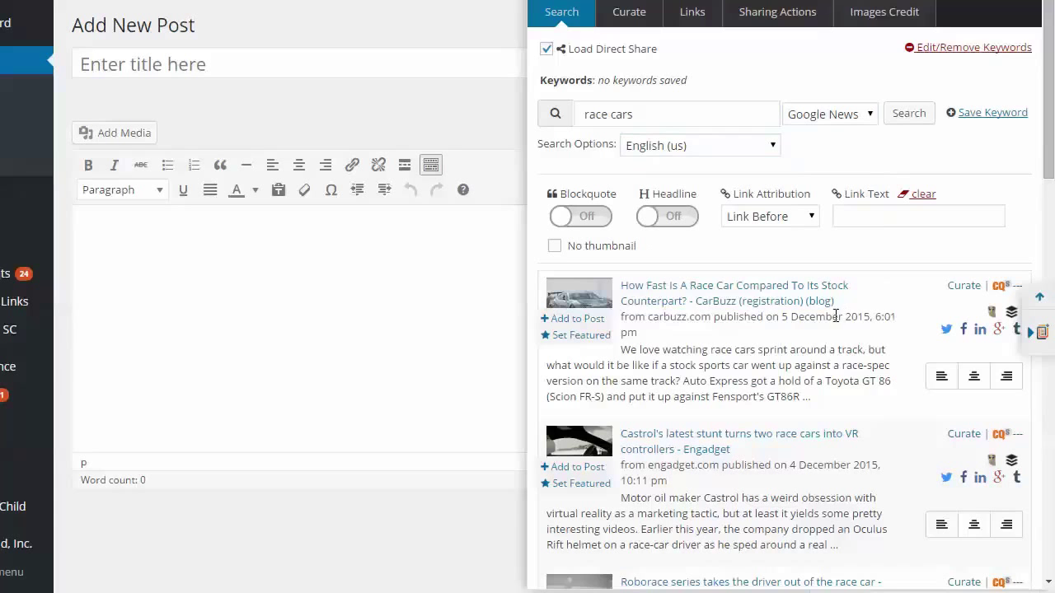
pyautogui.scroll(-3)
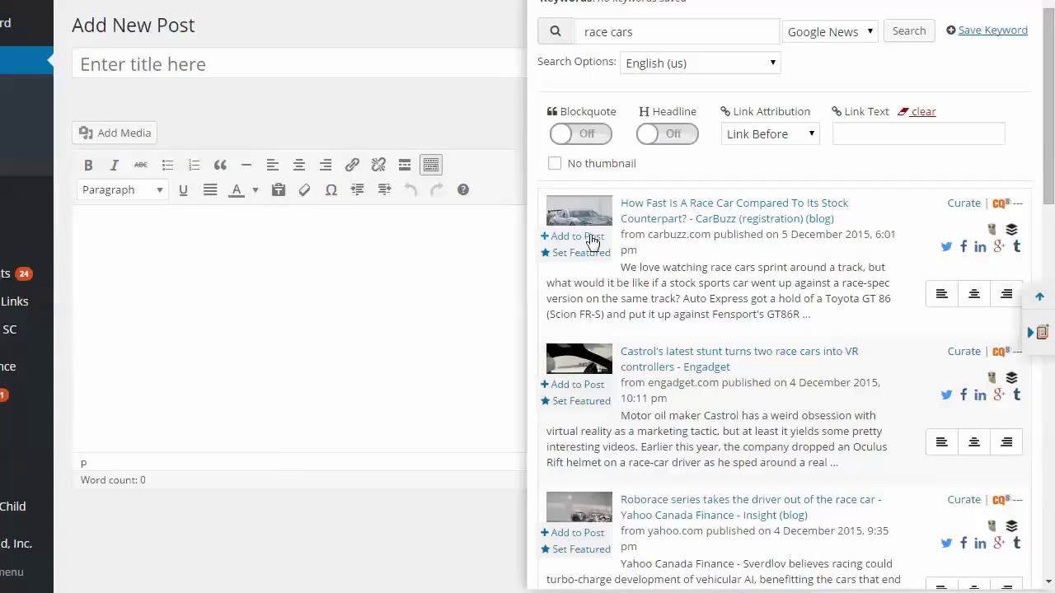
pyautogui.moveTo(582, 258)
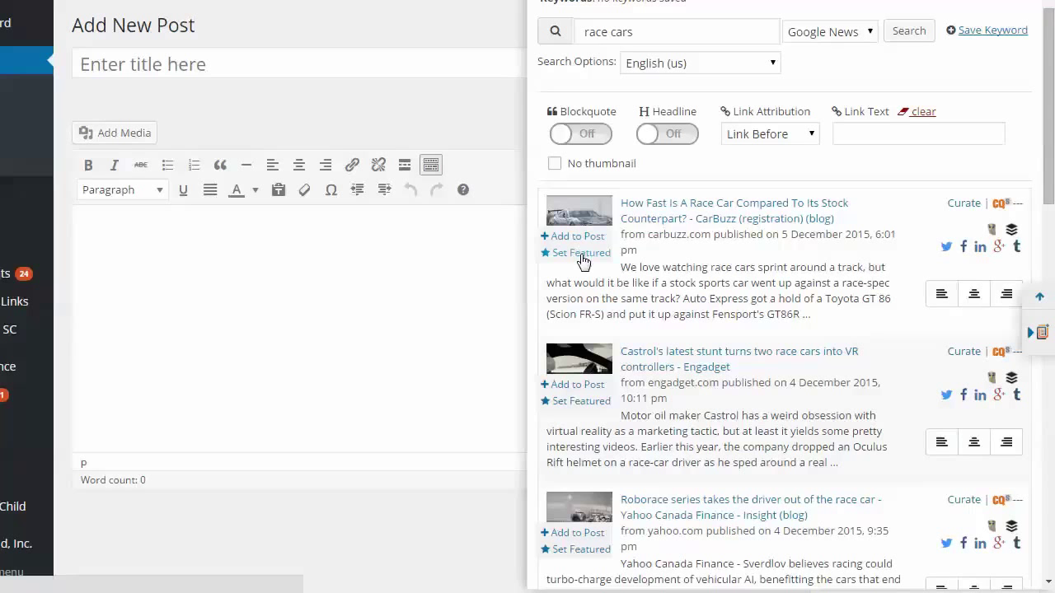
# - Set the CarBuzz article image as featured and load that article into the Curate tab
pyautogui.click(579, 252)
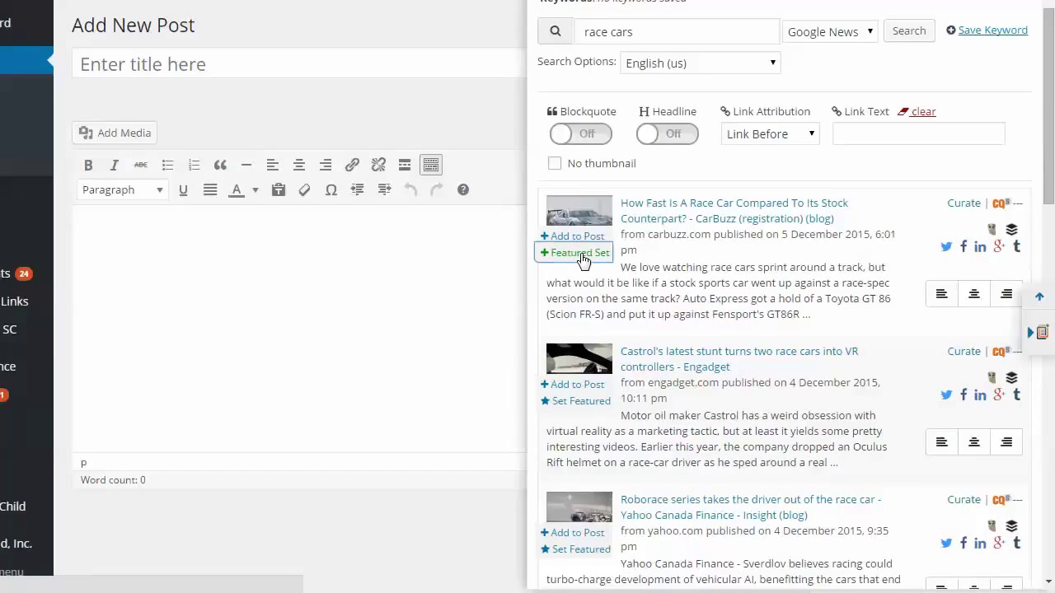
pyautogui.click(578, 252)
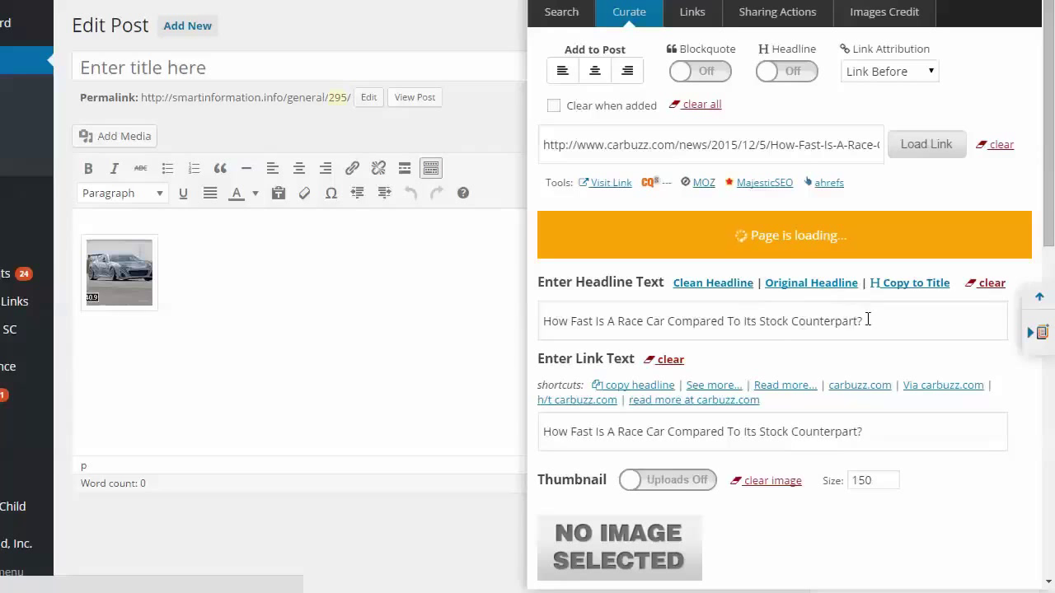
pyautogui.tripleClick(703, 320)
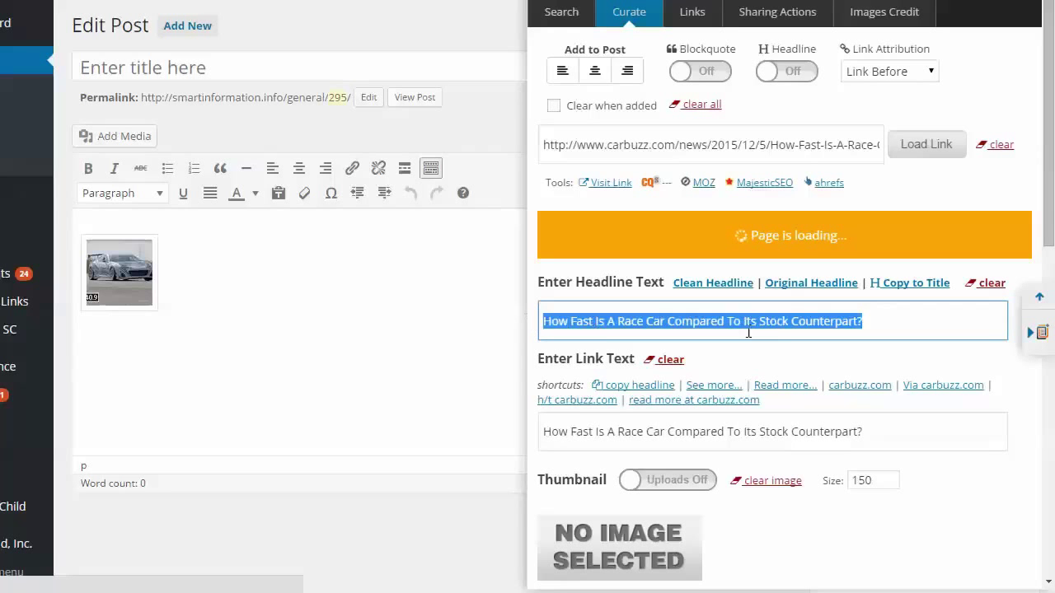
pyautogui.click(861, 320)
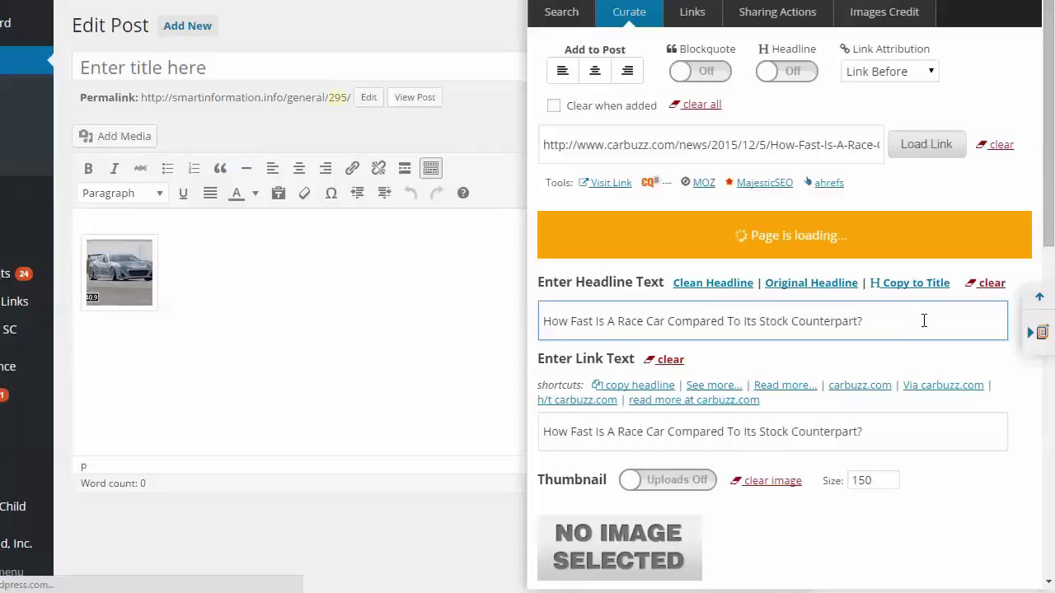
pyautogui.scroll(-3)
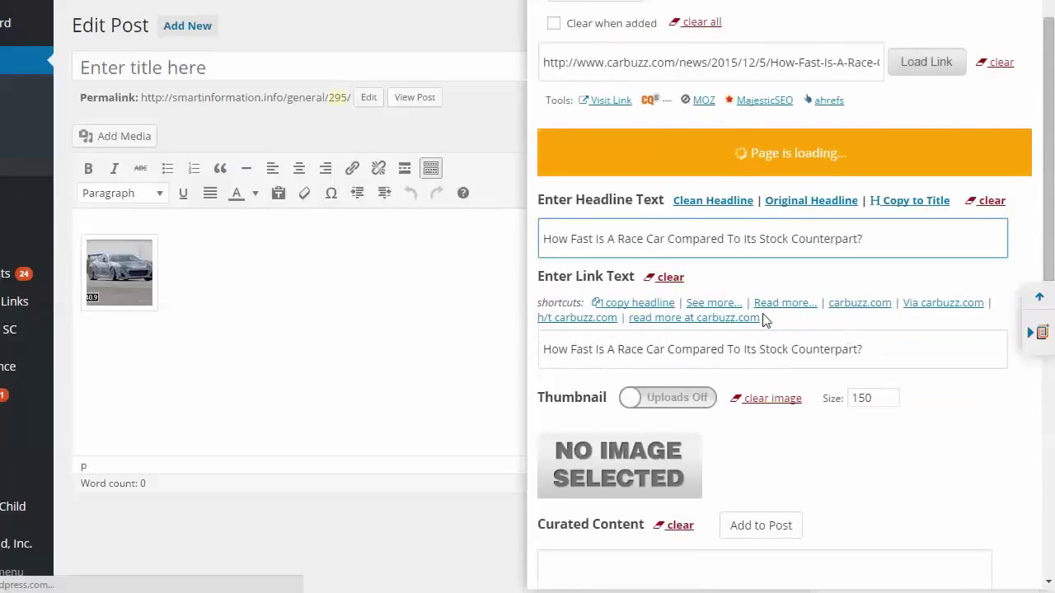
pyautogui.scroll(-3)
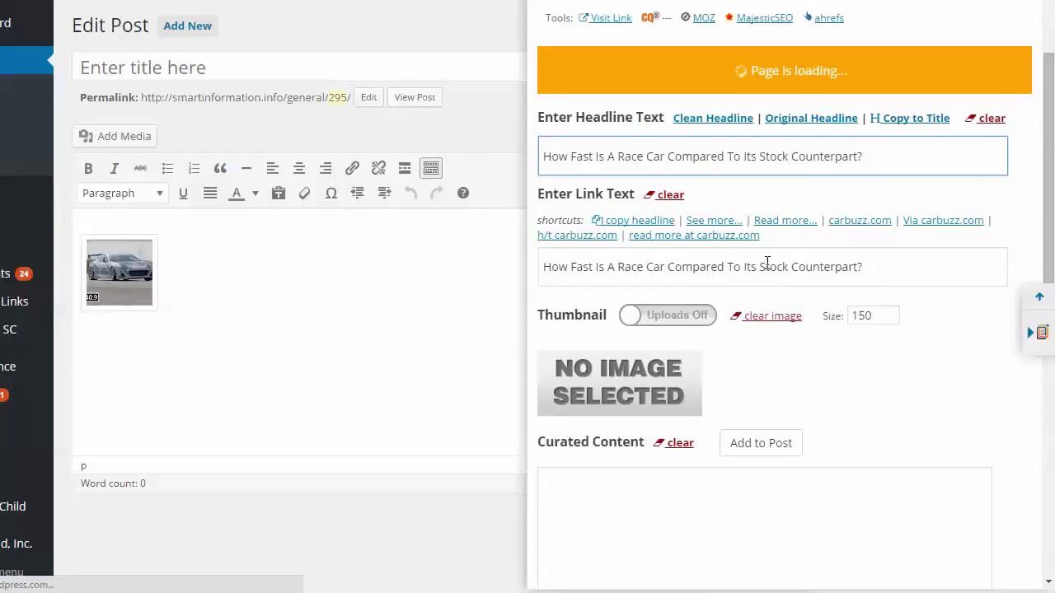
pyautogui.tripleClick(702, 266)
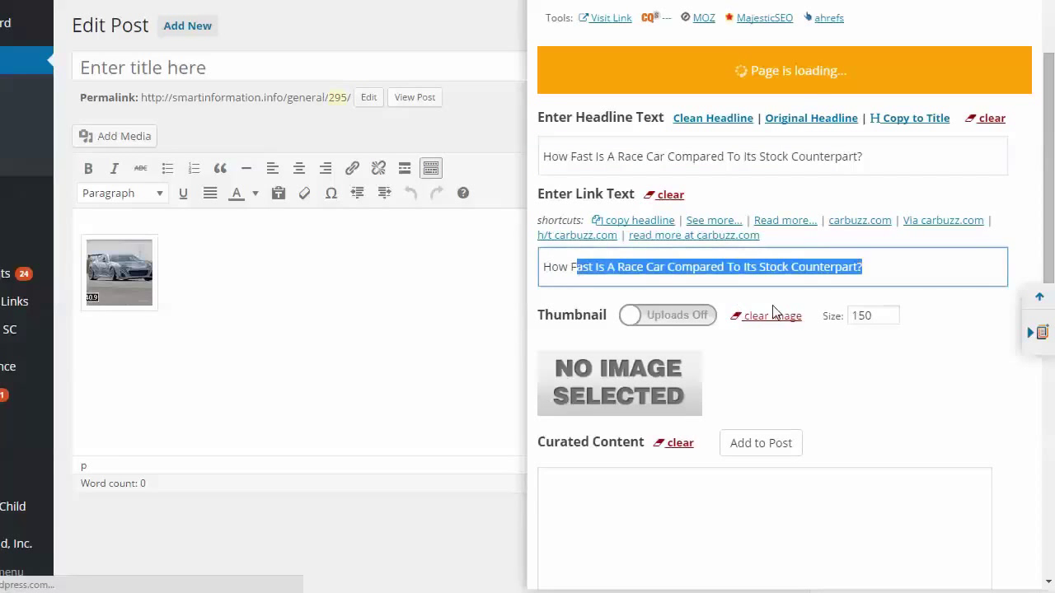
pyautogui.click(816, 387)
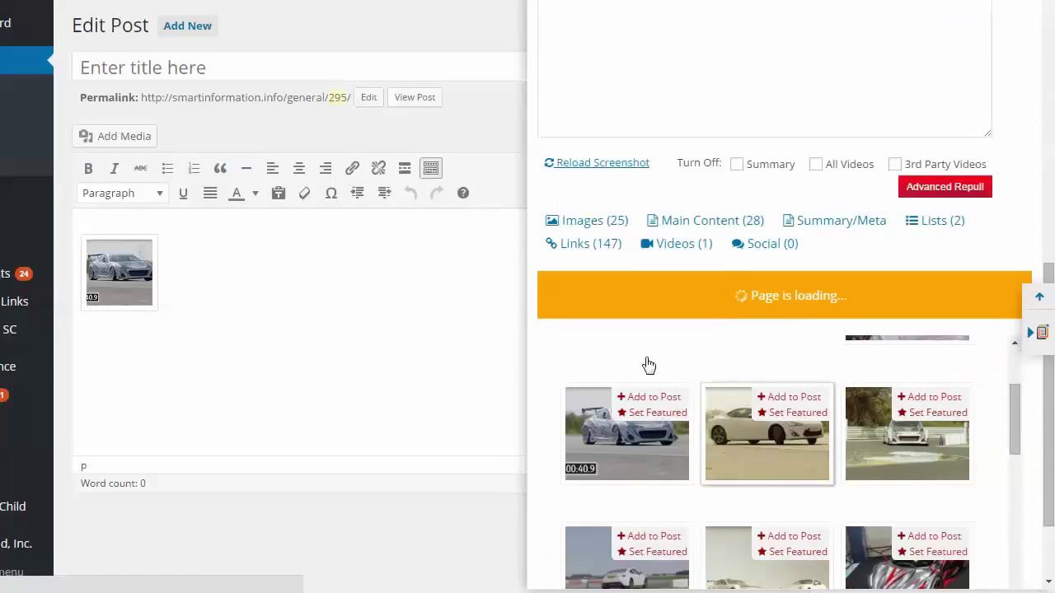
pyautogui.scroll(-3)
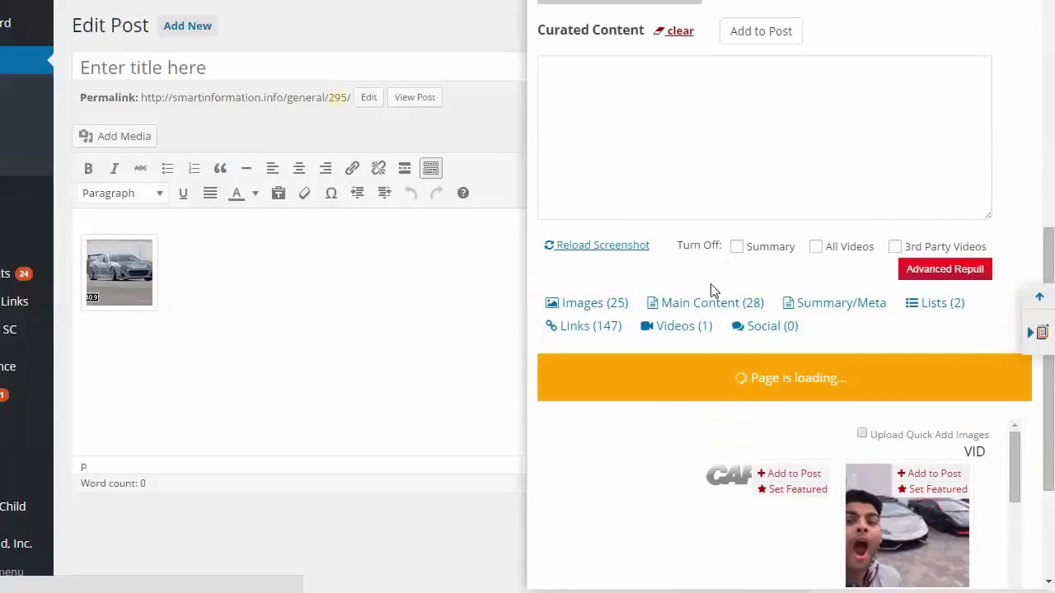
# - Show the CarBuzz Main Content (28) paragraphs and add them to Curated Content
pyautogui.click(704, 302)
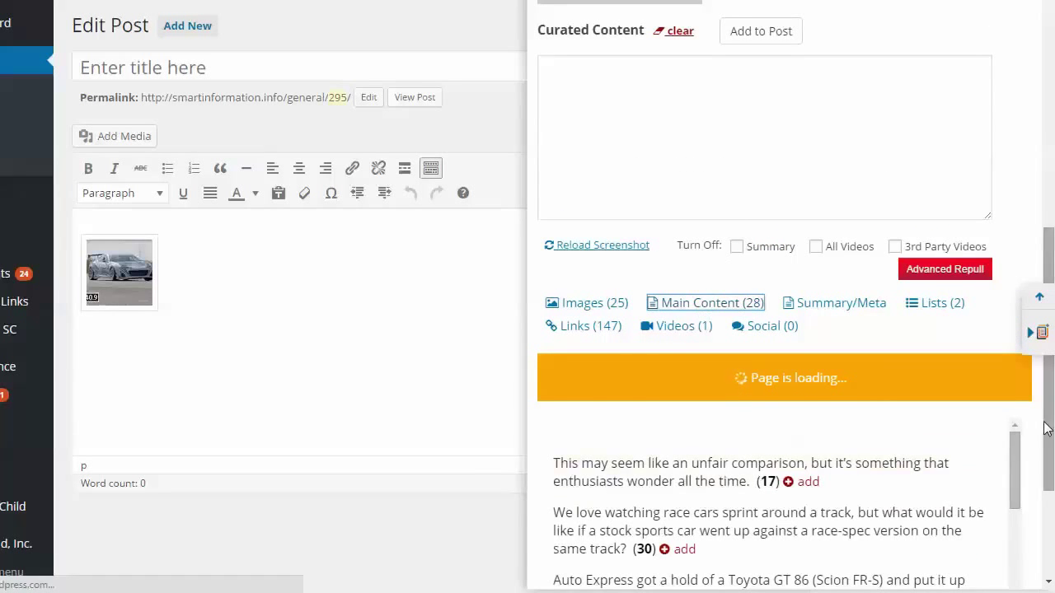
pyautogui.scroll(-3)
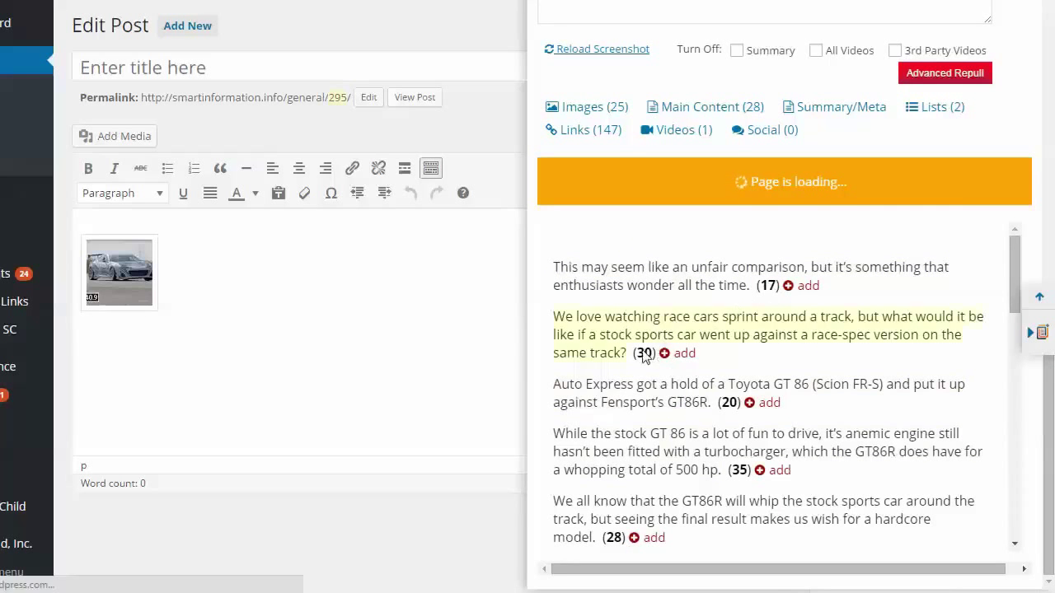
pyautogui.click(684, 353)
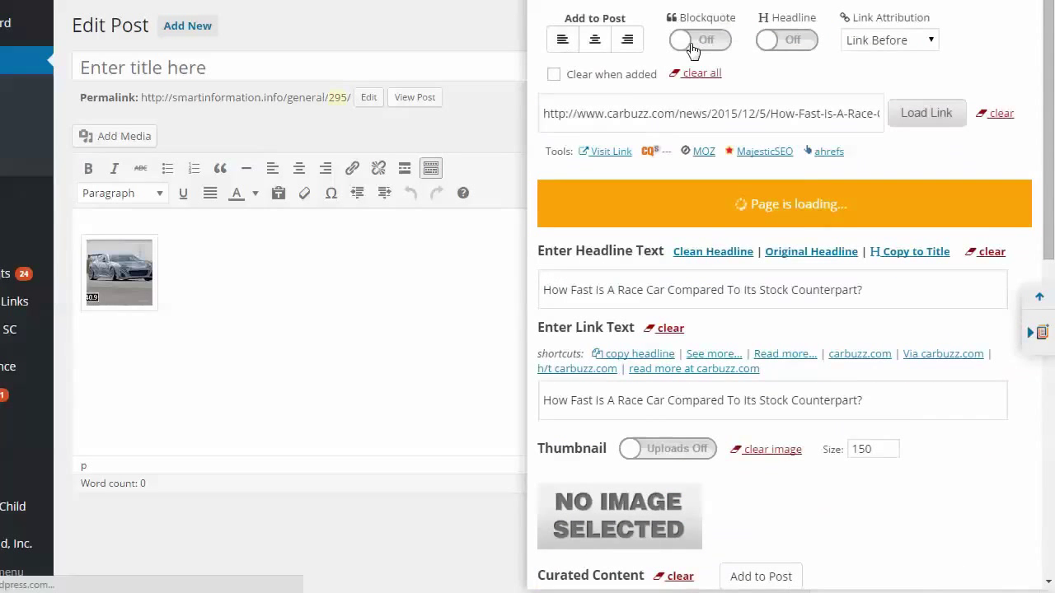
# - Turn on Blockquote with Link After attribution, then place the cursor above the headline
pyautogui.click(698, 39)
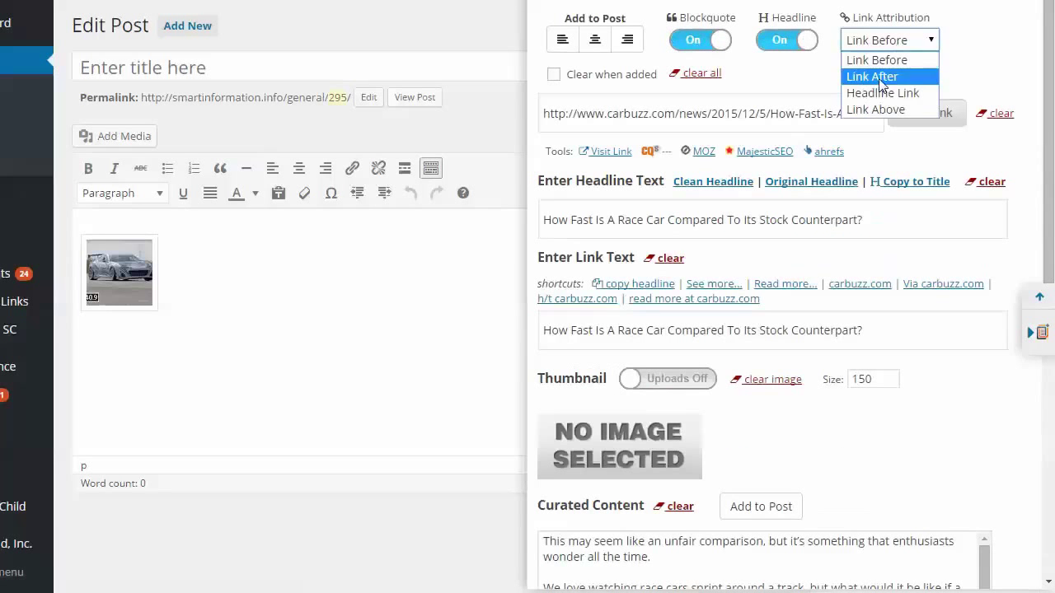
pyautogui.click(871, 76)
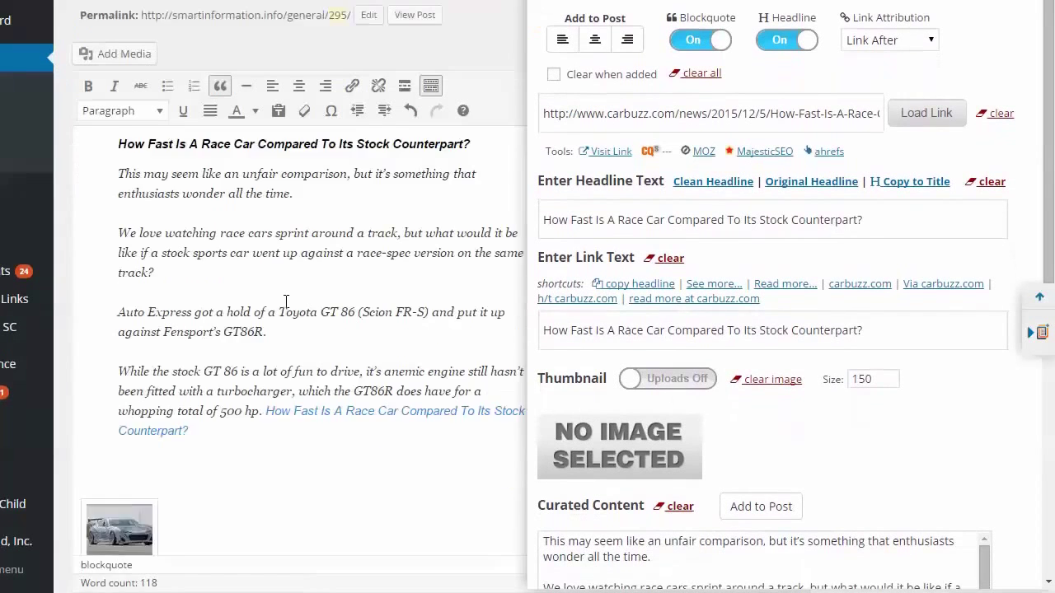
pyautogui.scroll(-3)
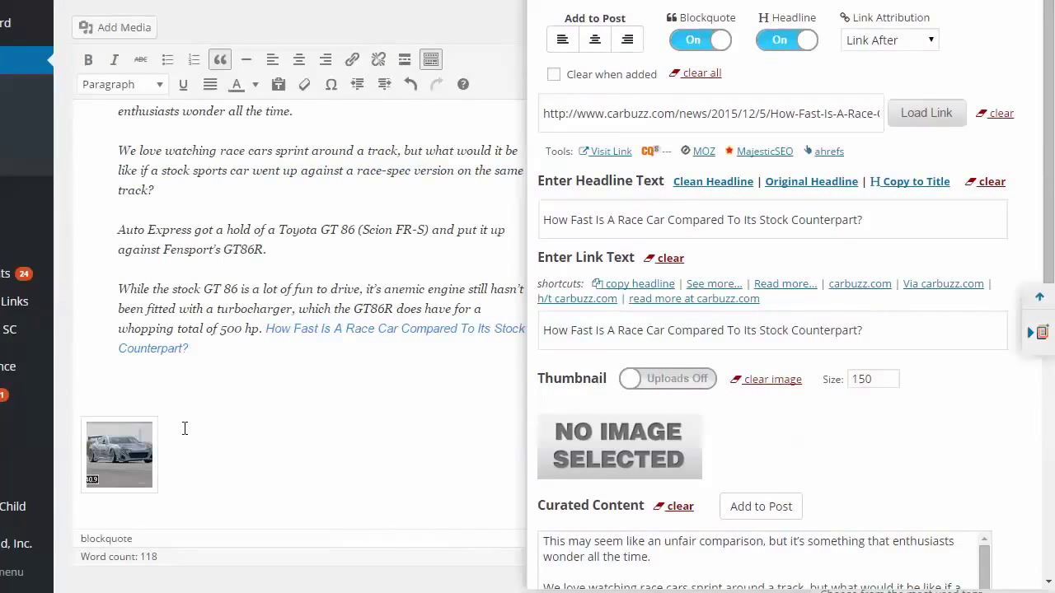
pyautogui.click(119, 453)
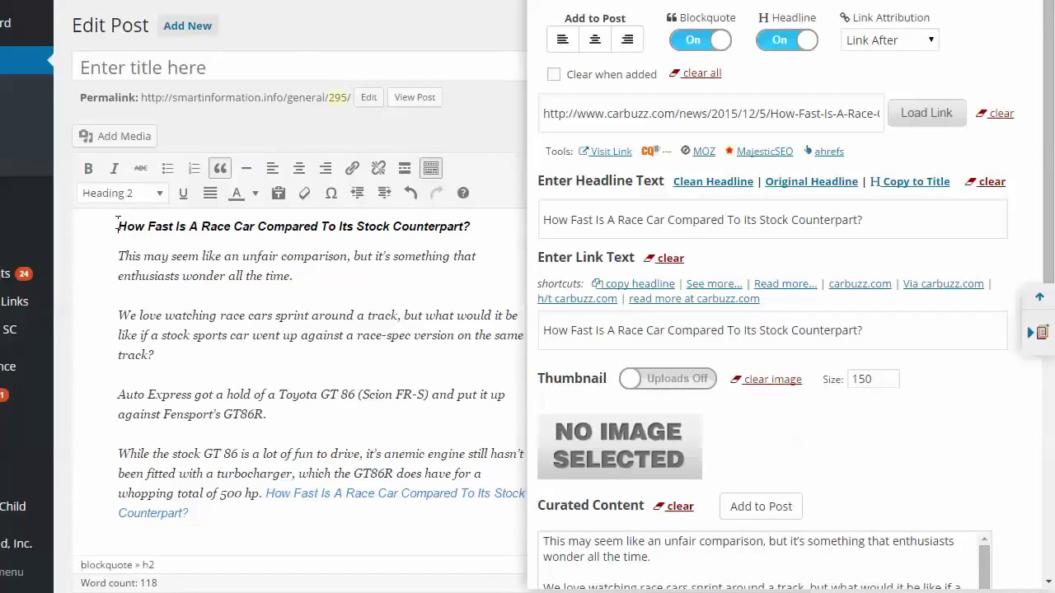
# - Write the intro 'This is my personal intro and some more info' above the quote
pyautogui.scroll(-3)
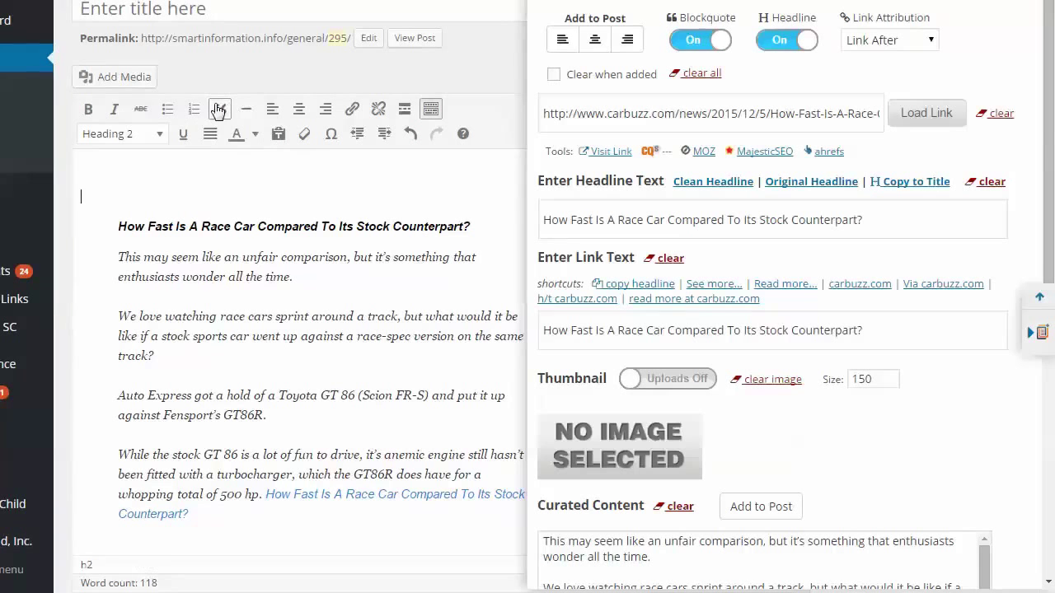
pyautogui.write('This is my')
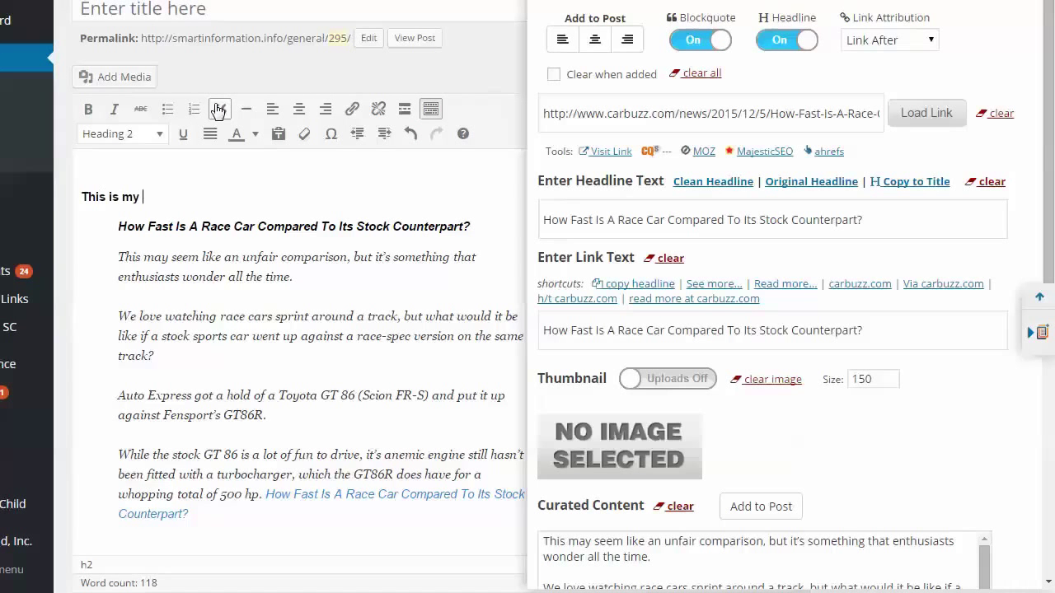
pyautogui.write('personal intro')
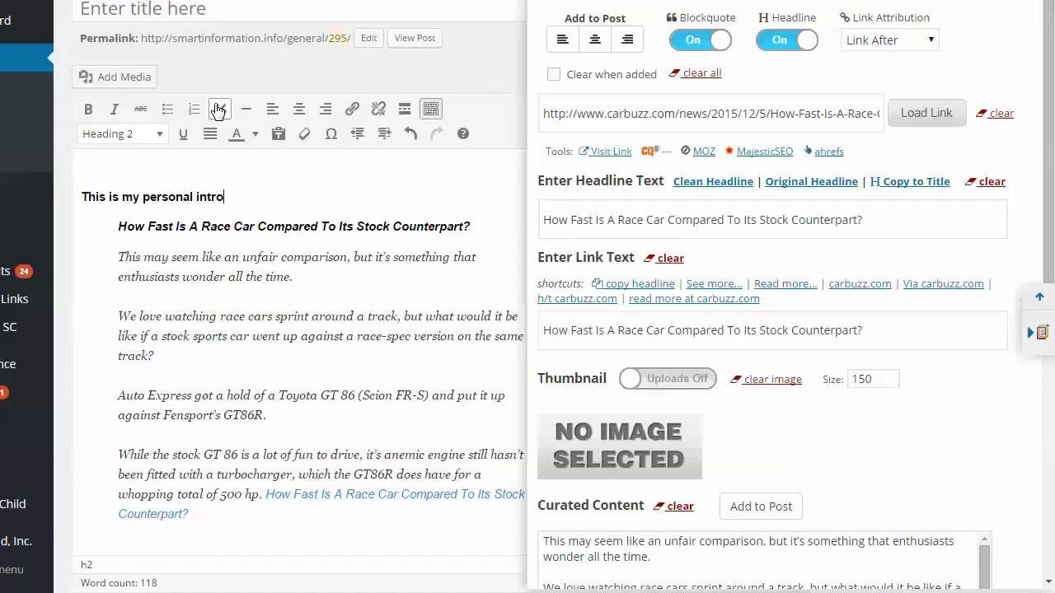
pyautogui.write('and')
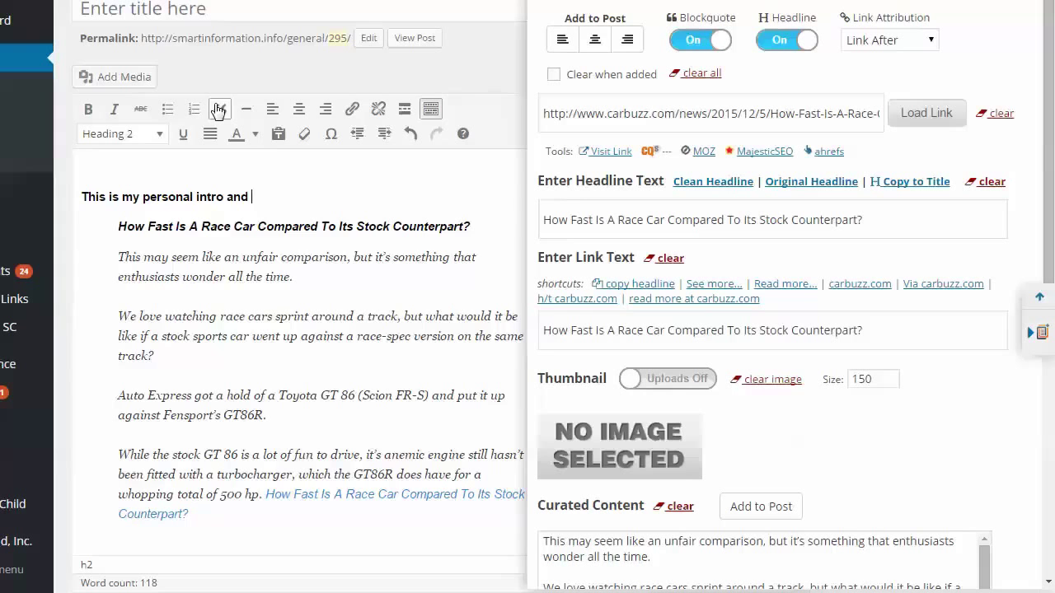
pyautogui.write('some more info')
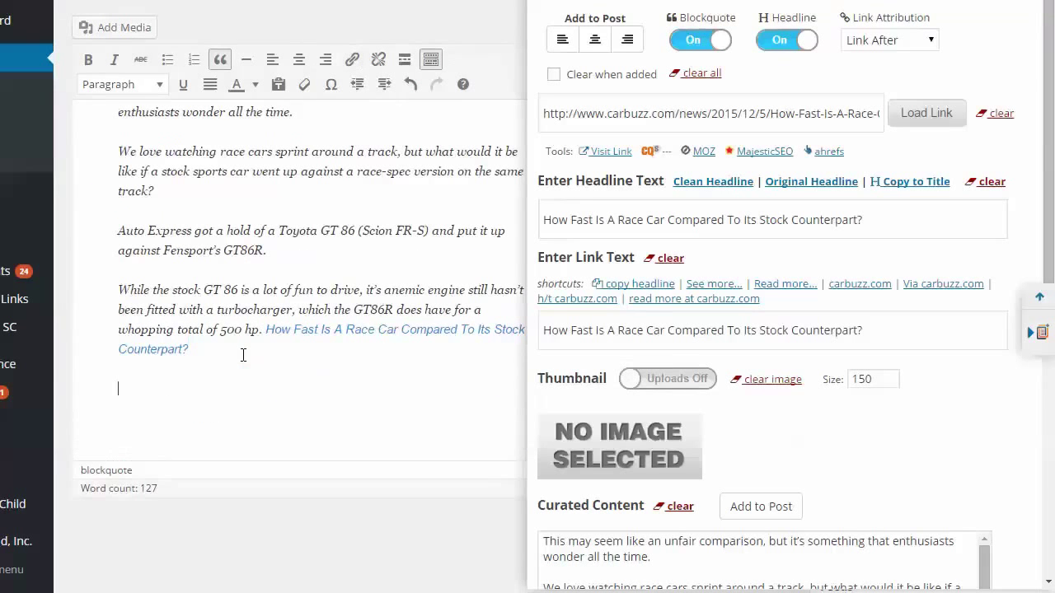
# - Add the comment 'What do you think about that' below the quoted excerpt
pyautogui.click(219, 59)
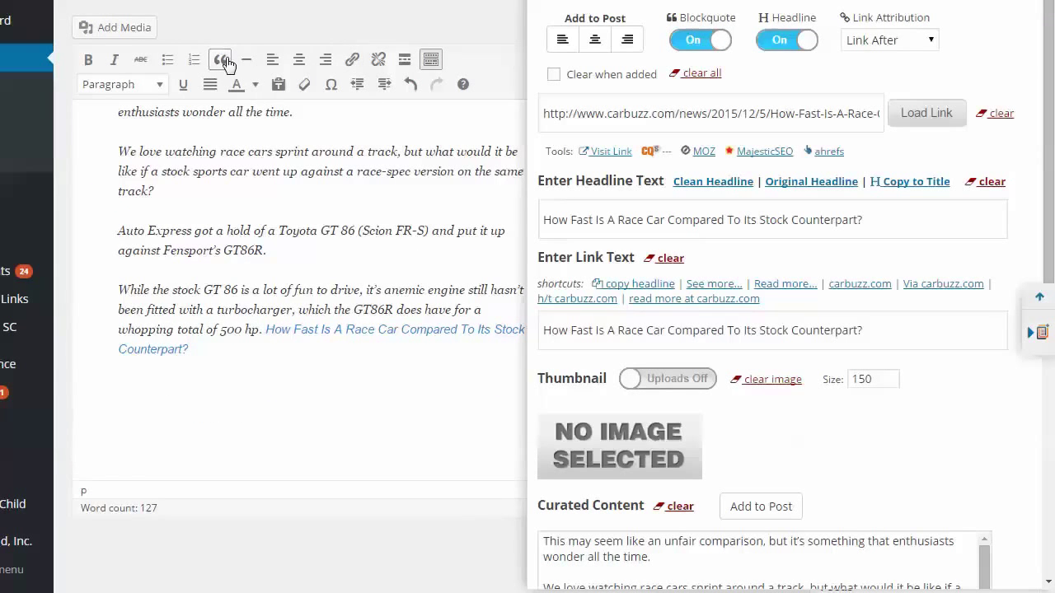
pyautogui.write('What do')
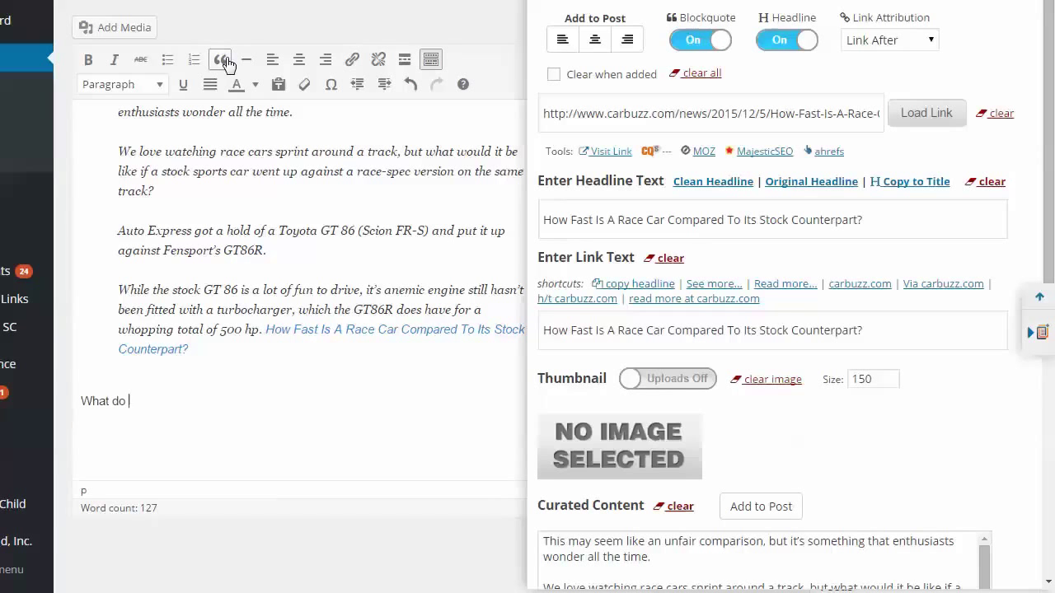
pyautogui.write("you think about that? HEre's some m")
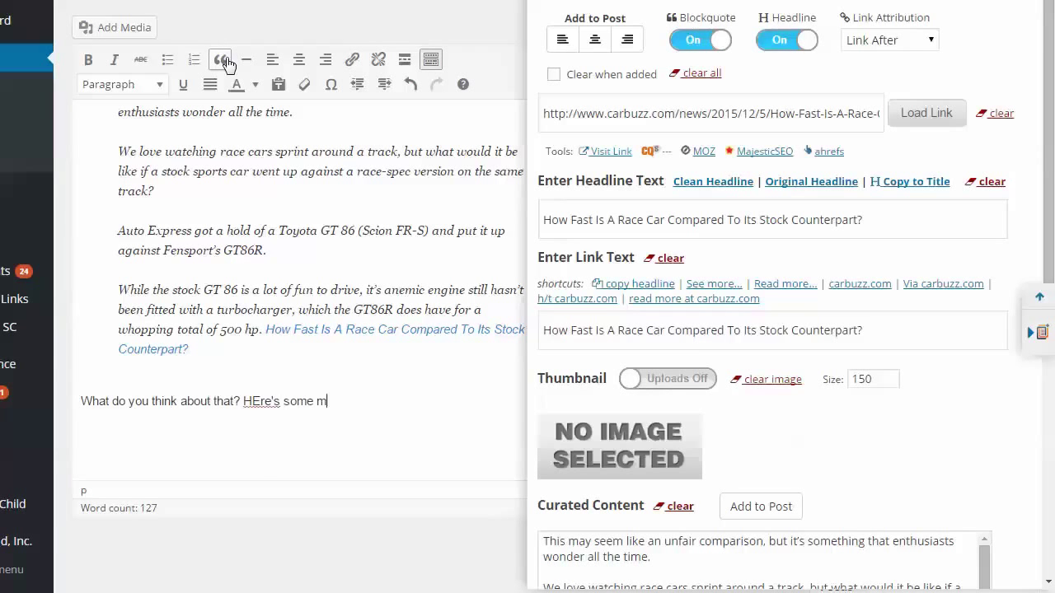
pyautogui.write('ore info.')
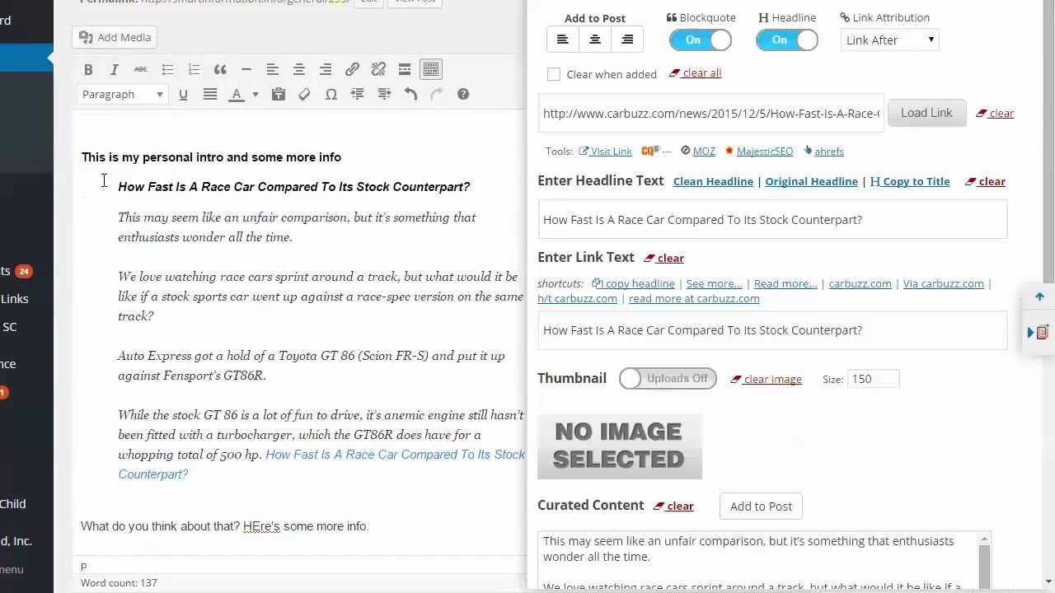
pyautogui.click(220, 70)
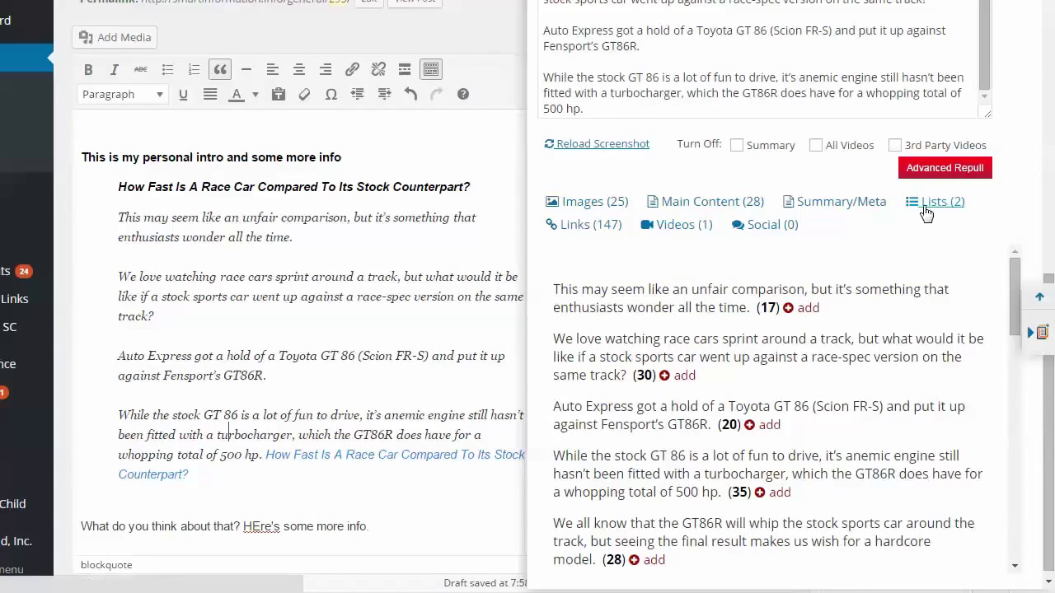
# - Browse the 147 links extracted from the CarBuzz article in the curation panel
pyautogui.click(582, 224)
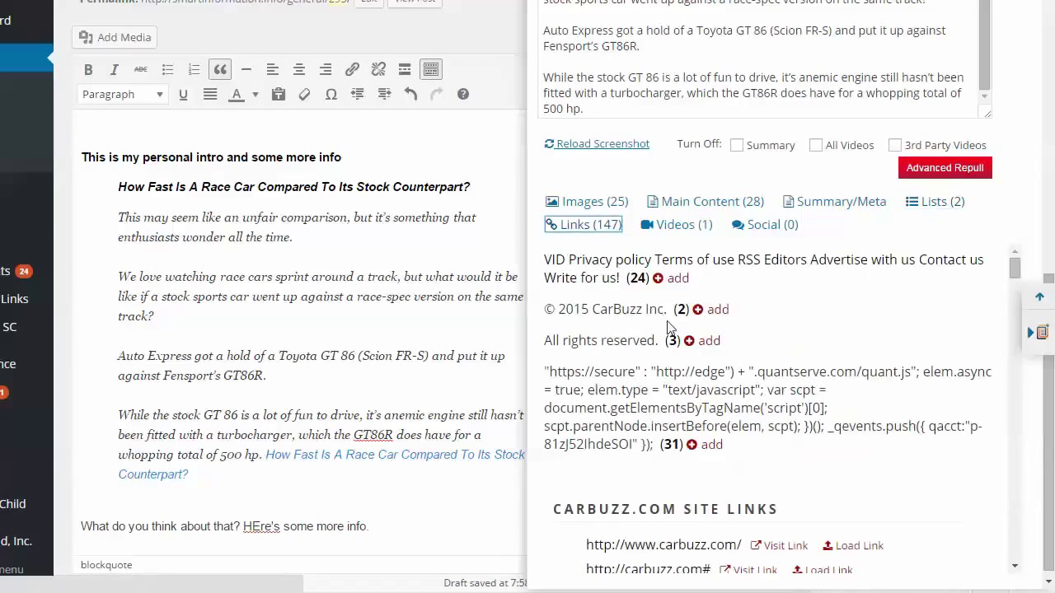
pyautogui.click(677, 224)
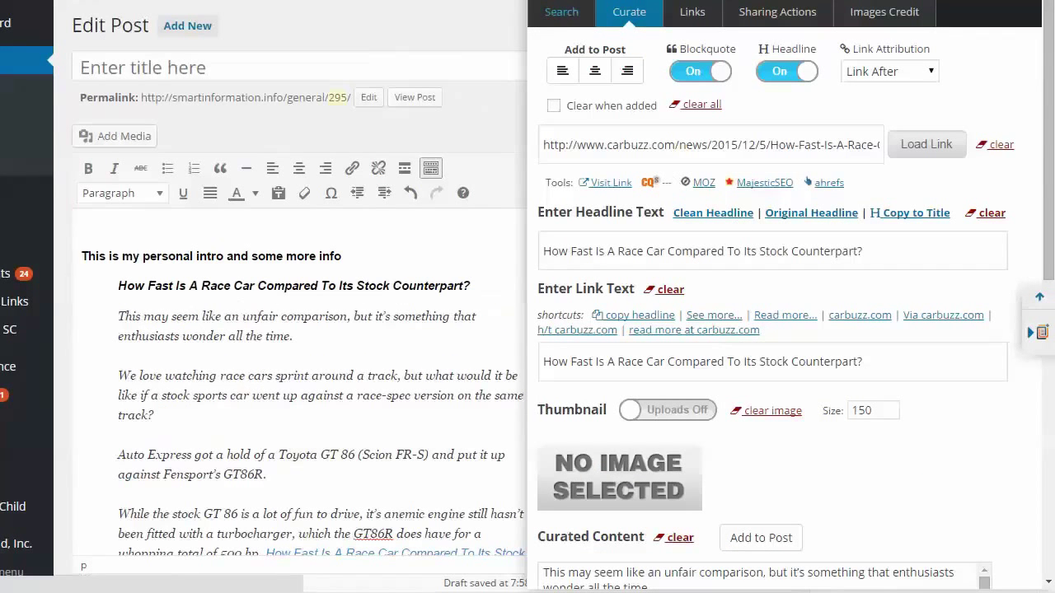
# - Run the 'race cars' search with Twitter as the source in the Search tab
pyautogui.click(561, 13)
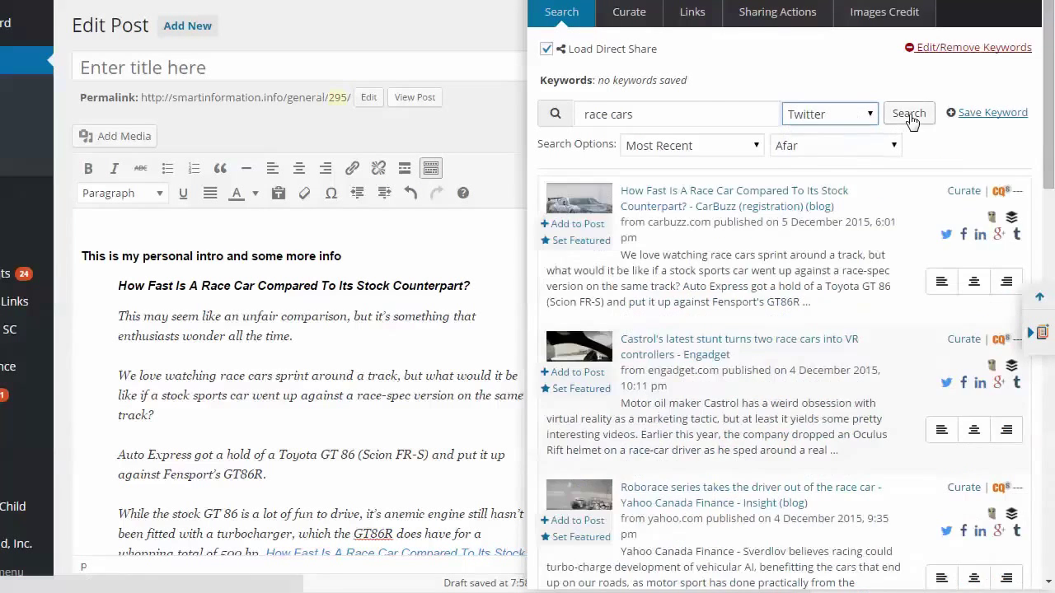
pyautogui.click(908, 113)
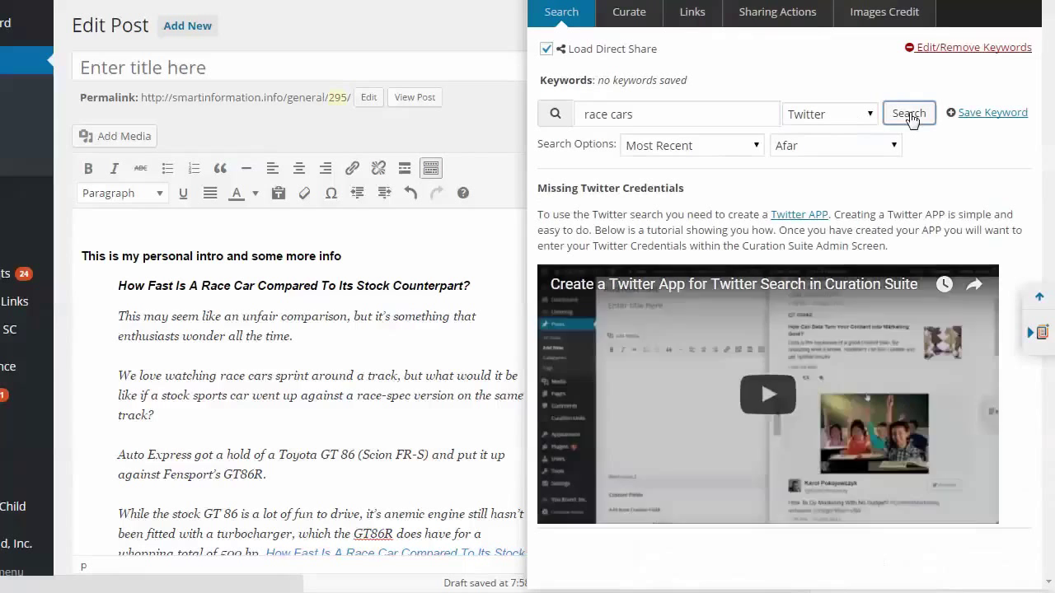
pyautogui.moveTo(811, 206)
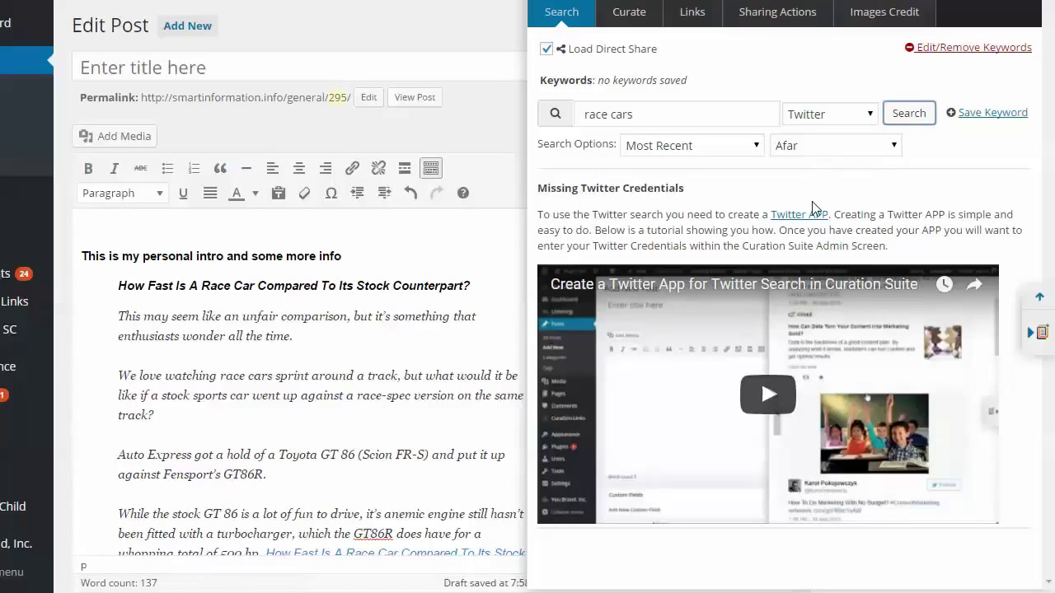
pyautogui.moveTo(787, 232)
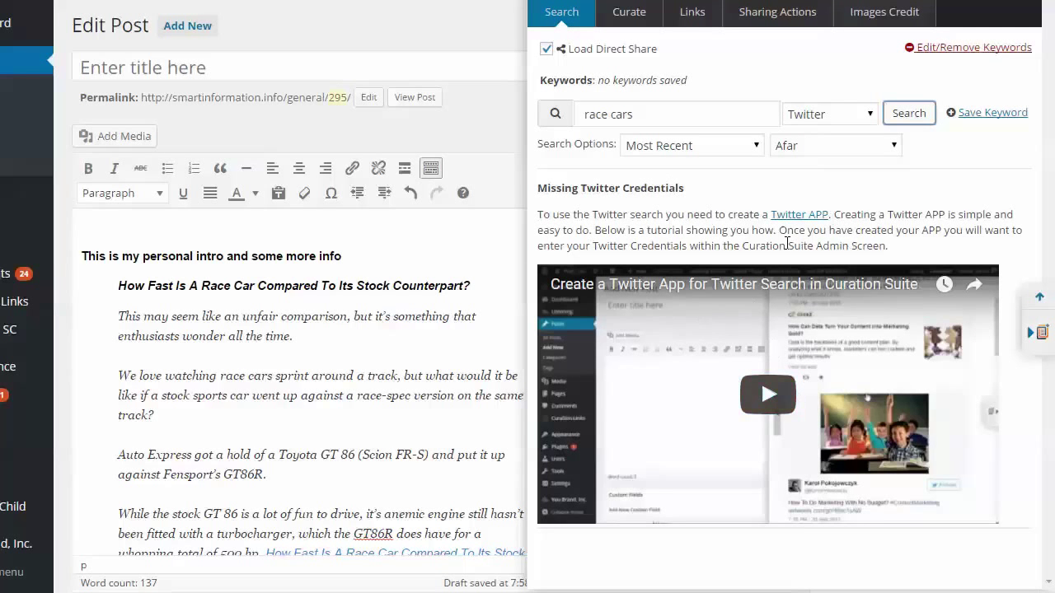
pyautogui.moveTo(781, 140)
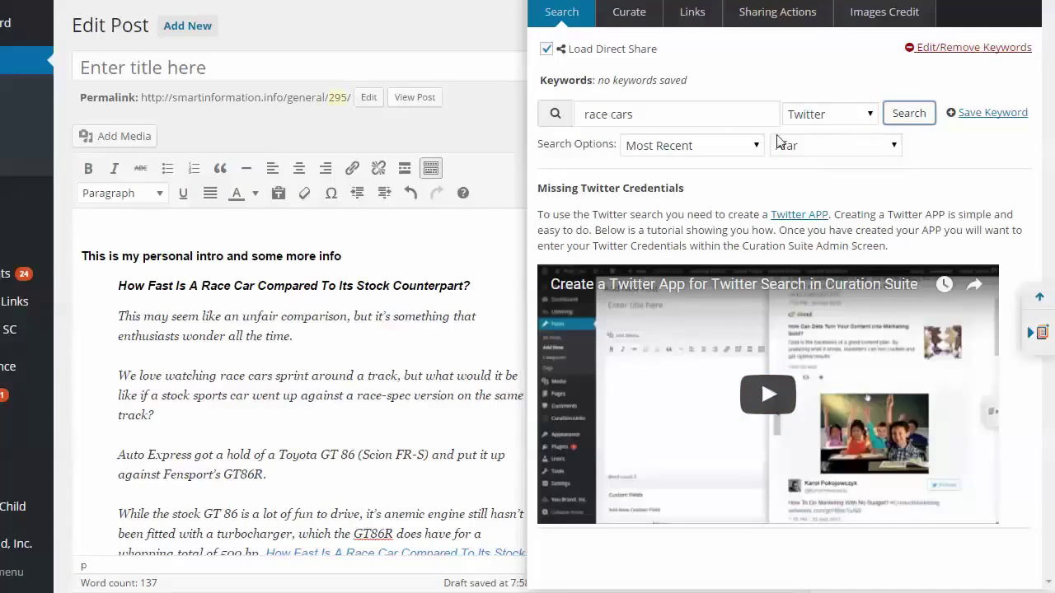
# - Search YouTube for 'race cars', embed the Project CARS video, and view saved links
pyautogui.click(828, 114)
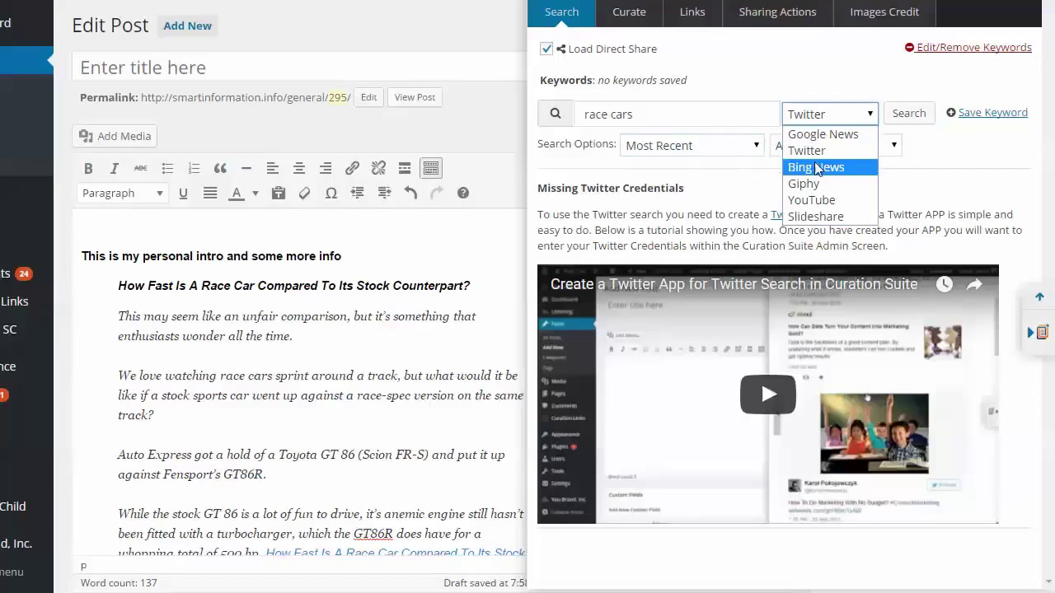
pyautogui.click(811, 199)
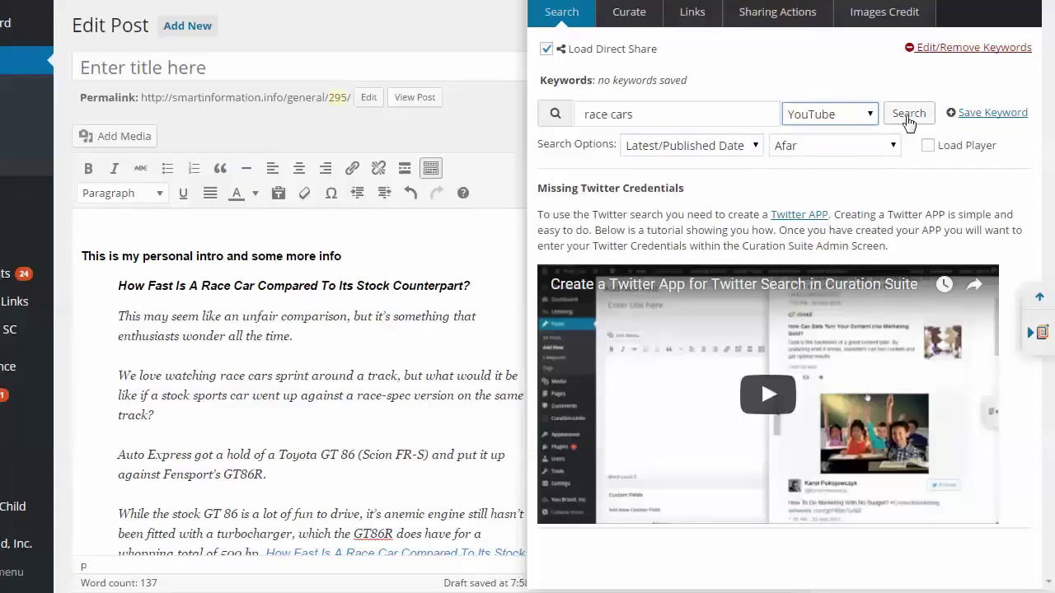
pyautogui.click(908, 112)
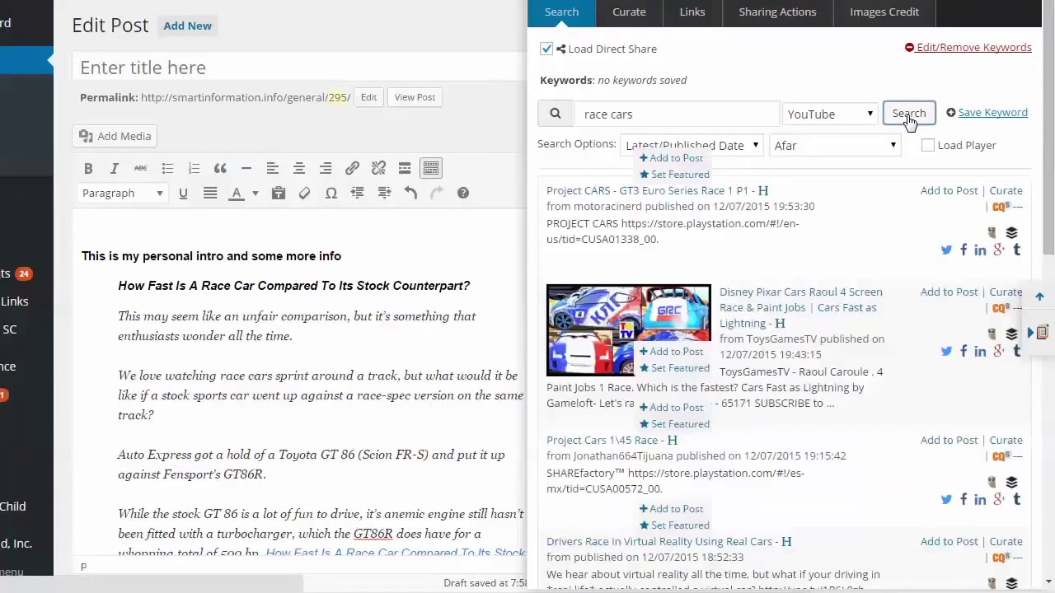
pyautogui.click(908, 112)
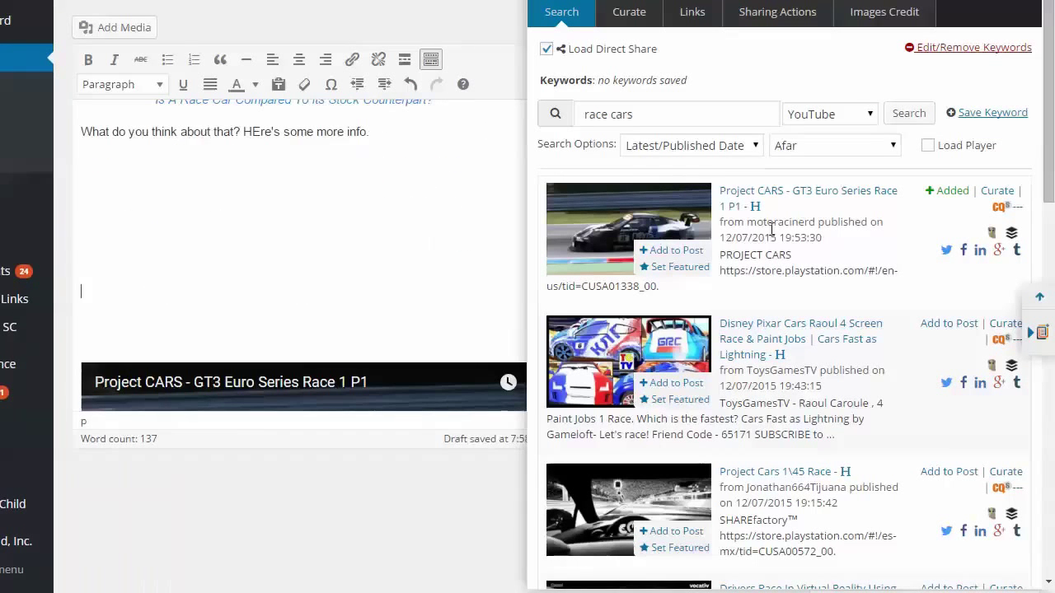
pyautogui.moveTo(295, 324)
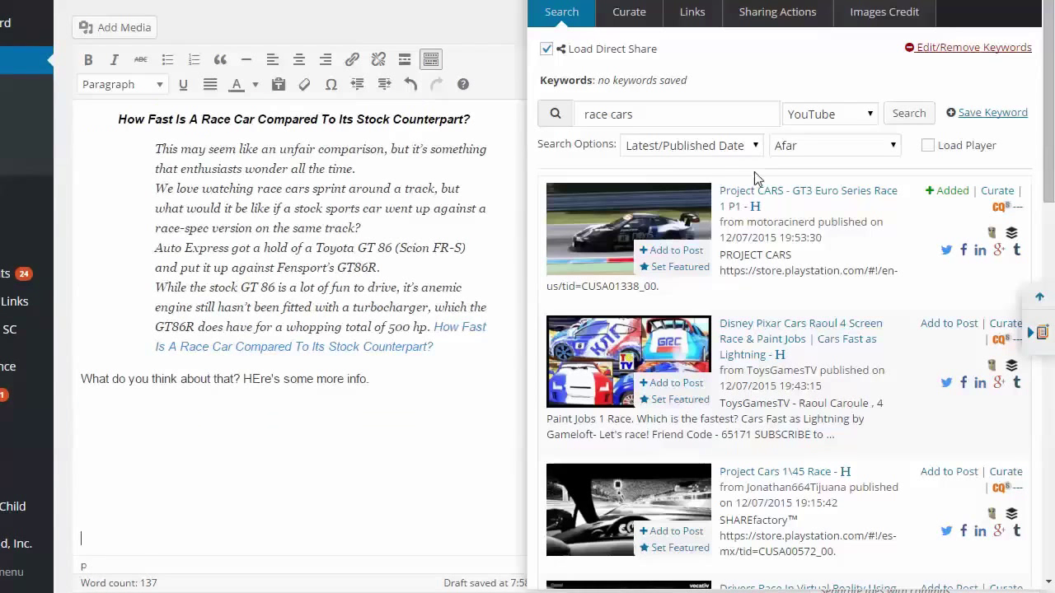
pyautogui.moveTo(667, 188)
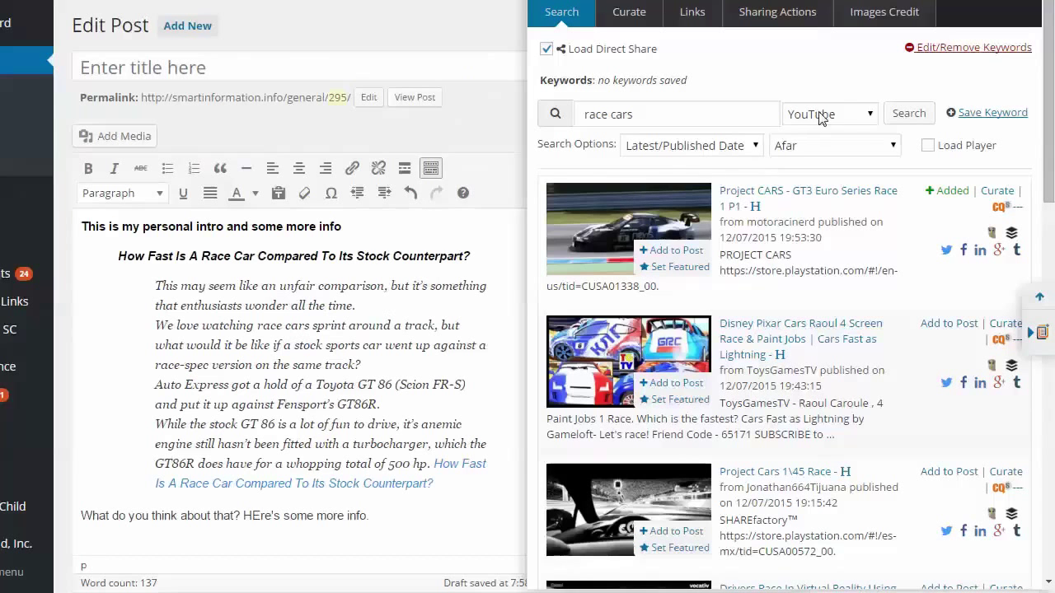
pyautogui.moveTo(897, 97)
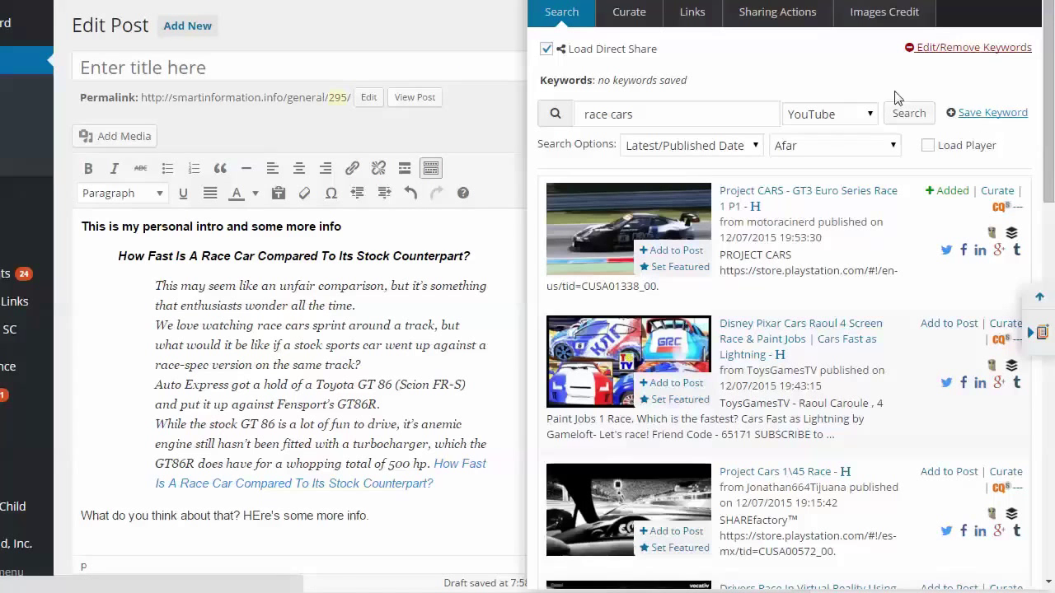
pyautogui.click(691, 12)
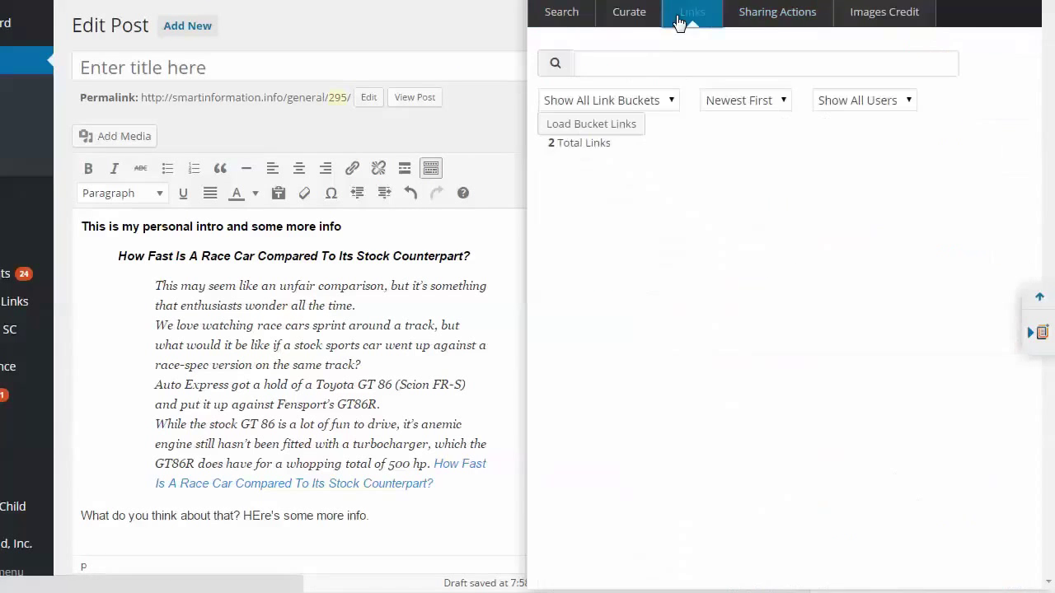
# - Check the link bucket dropdown and keep Show All Link Buckets, showing two saved links
pyautogui.click(608, 100)
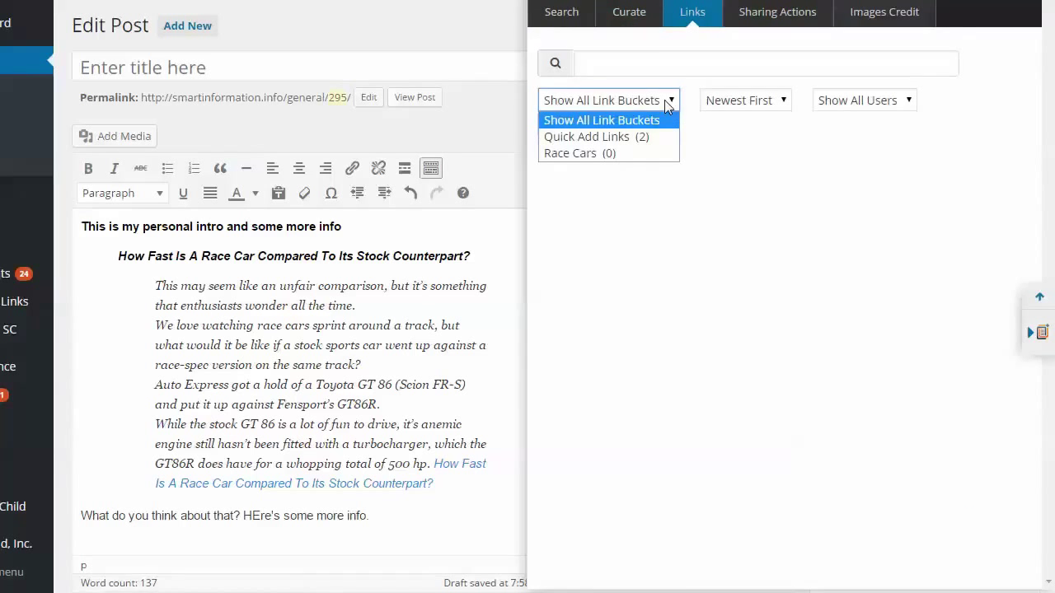
pyautogui.click(607, 119)
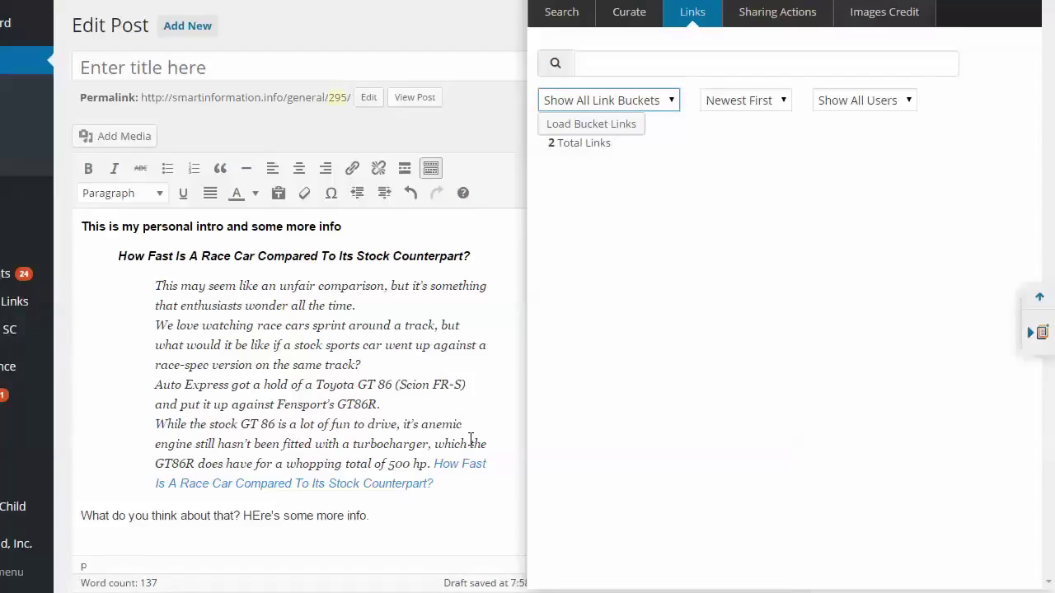
pyautogui.moveTo(629, 16)
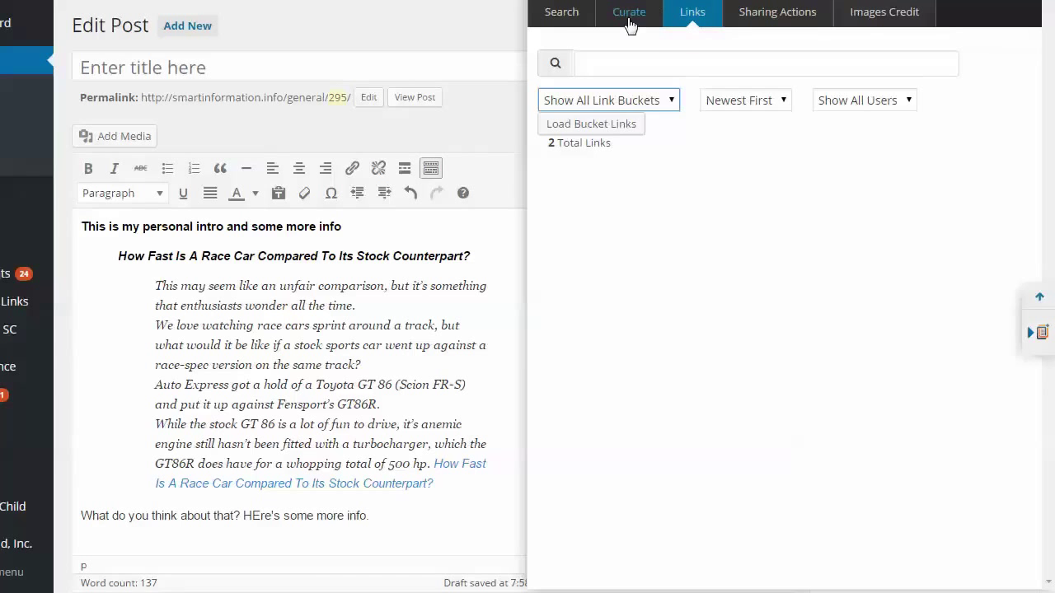
# - Switch to the Curate tab holding the CarBuzz race-car article's headline and paragraphs
pyautogui.click(628, 12)
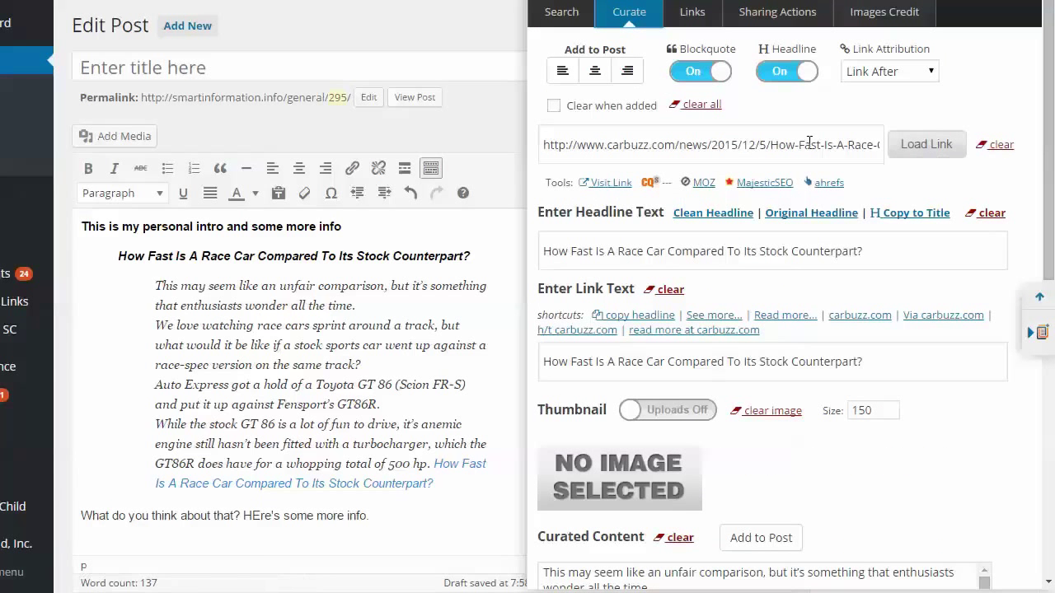
pyautogui.moveTo(895, 347)
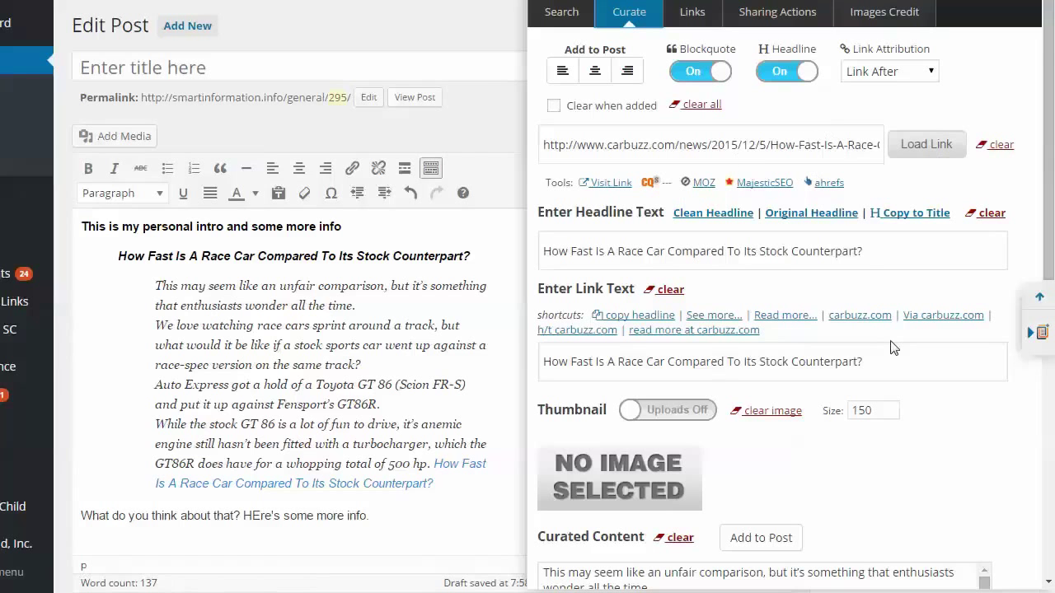
pyautogui.moveTo(890, 338)
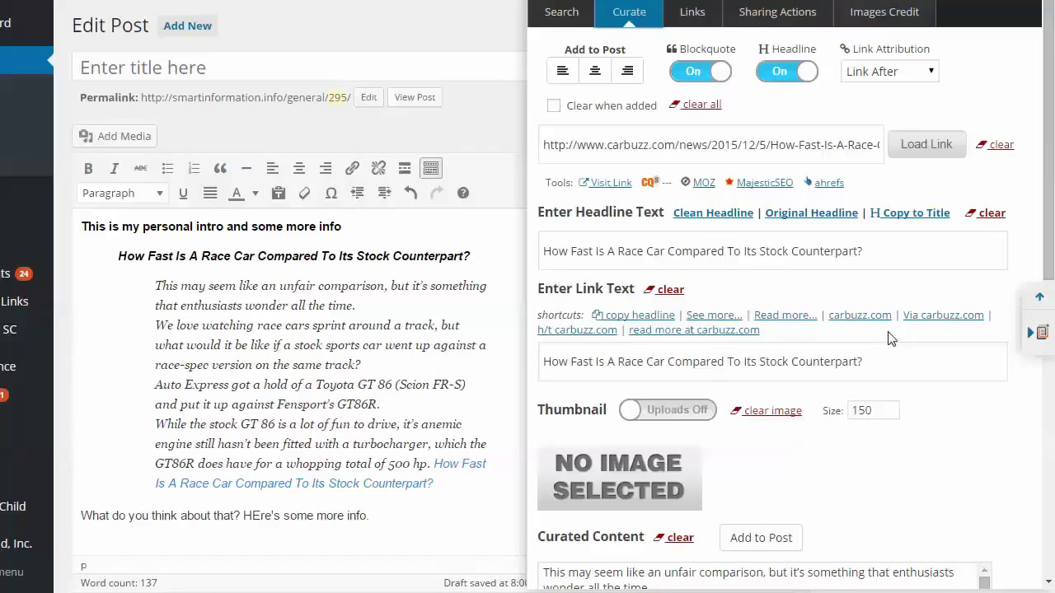
# - Reopen the YouTube 'race cars' search results showing the Project CARS video as added
pyautogui.click(561, 12)
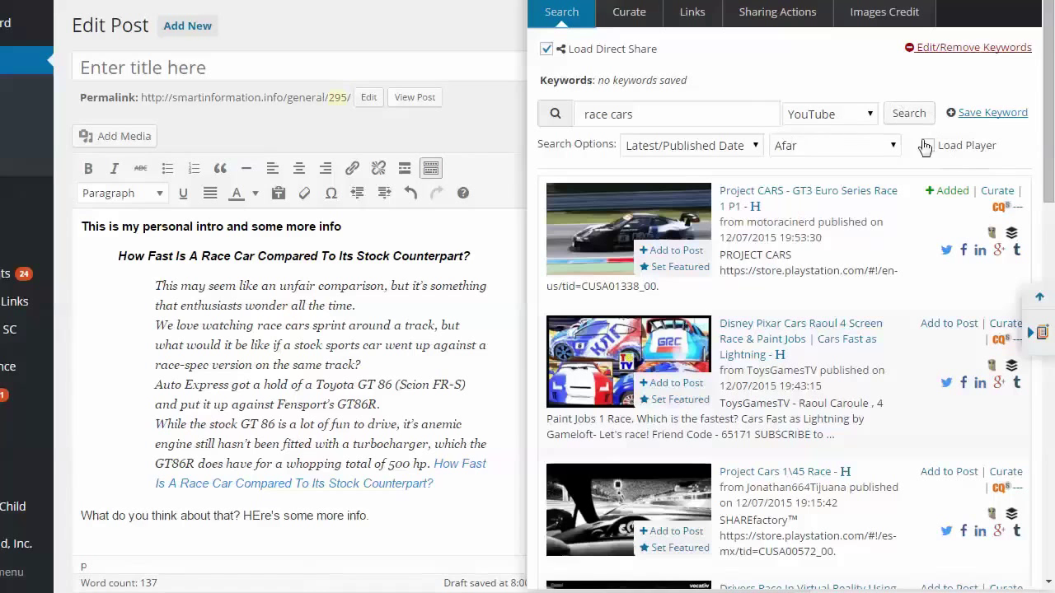
pyautogui.click(829, 114)
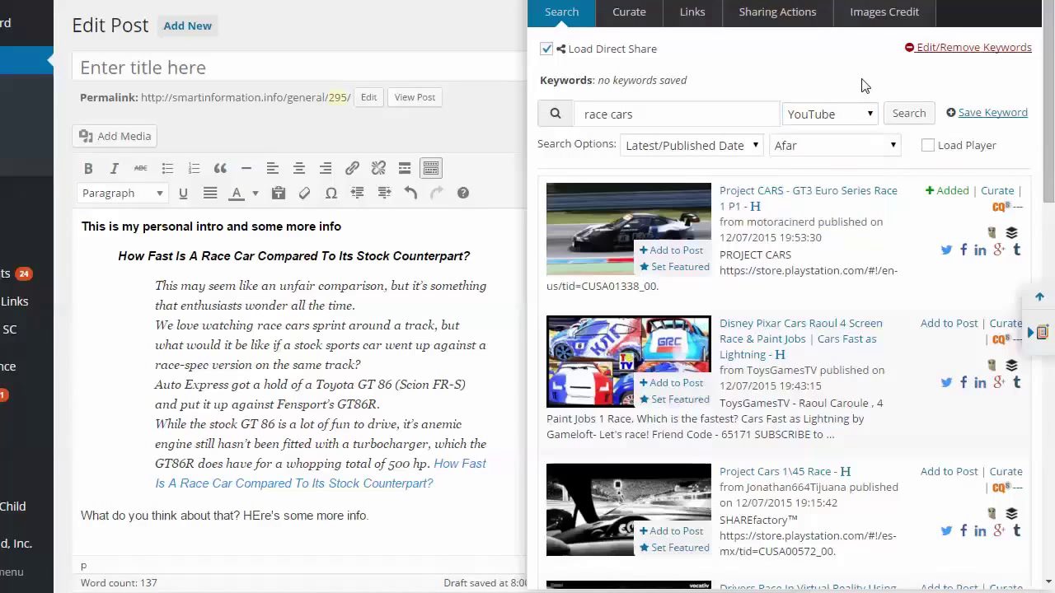
pyautogui.moveTo(610, 346)
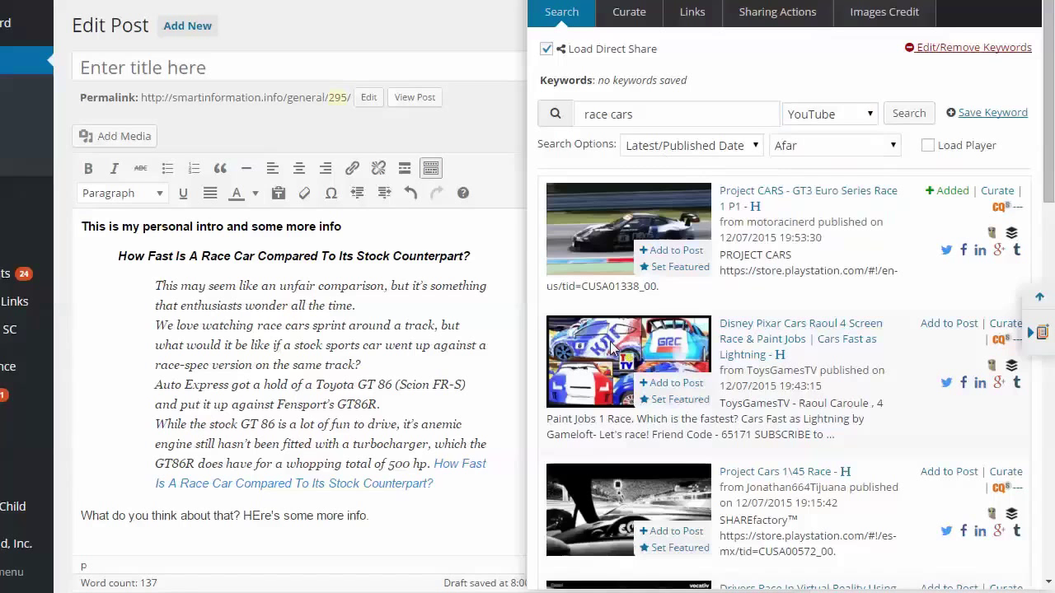
pyautogui.moveTo(723, 287)
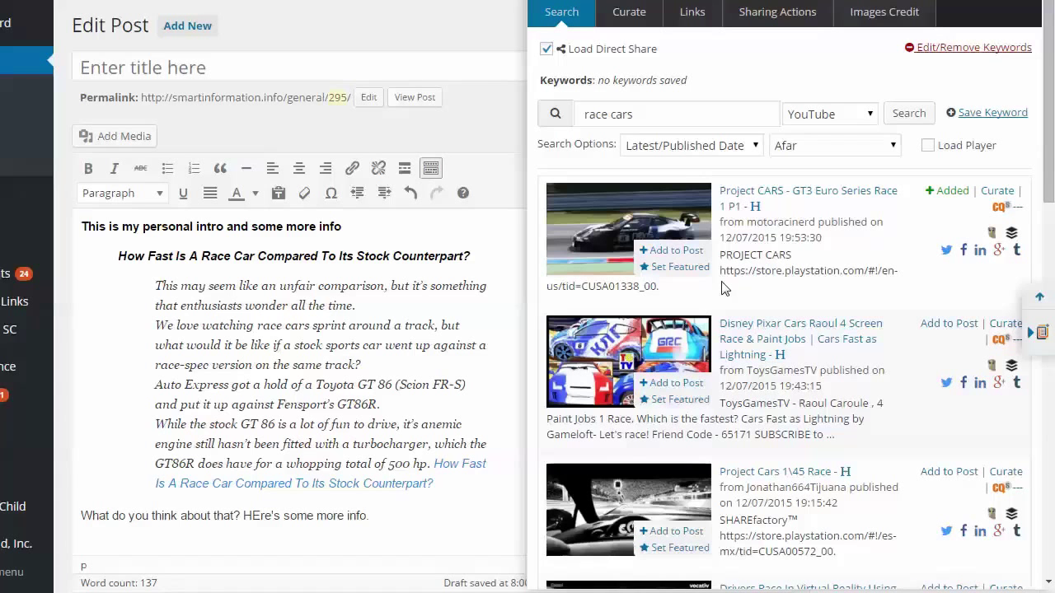
pyautogui.moveTo(710, 273)
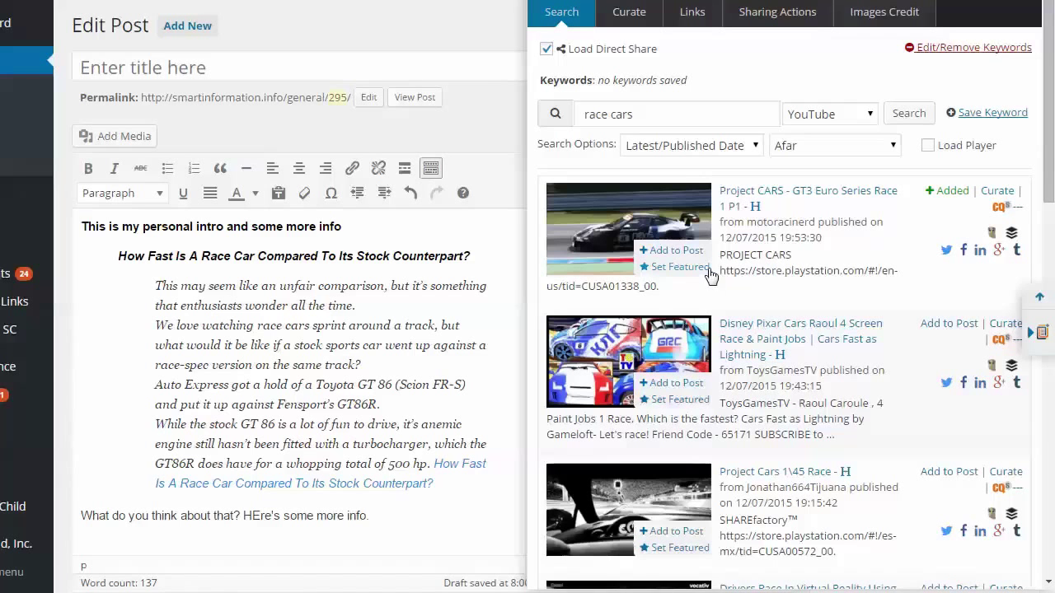